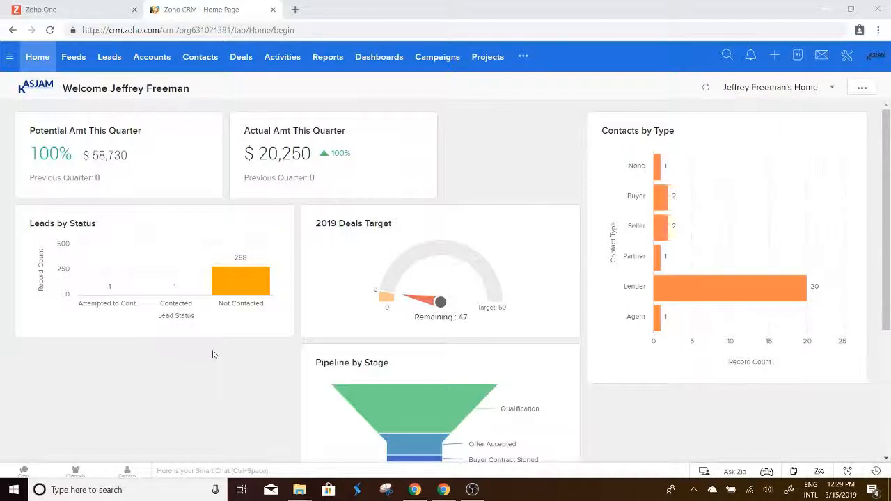
# Go to the Dashboards module and bring up the Deal Dashboards.
pyautogui.scroll(-3)
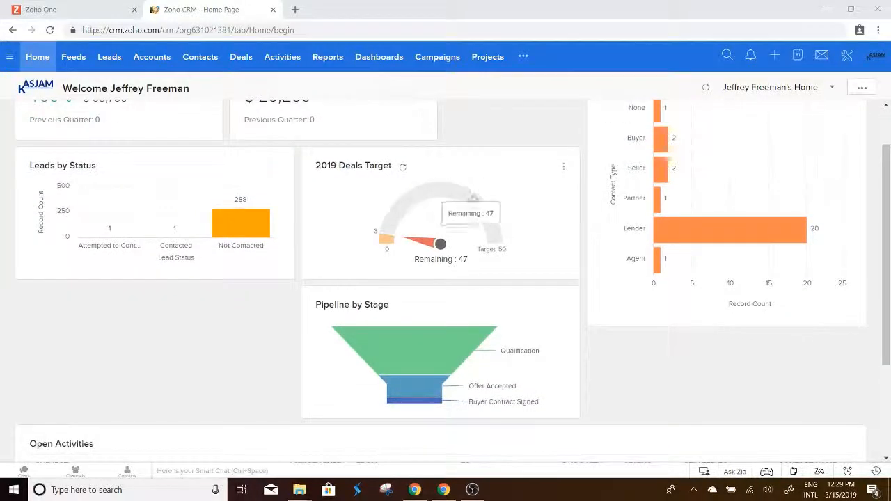
pyautogui.moveTo(522, 198)
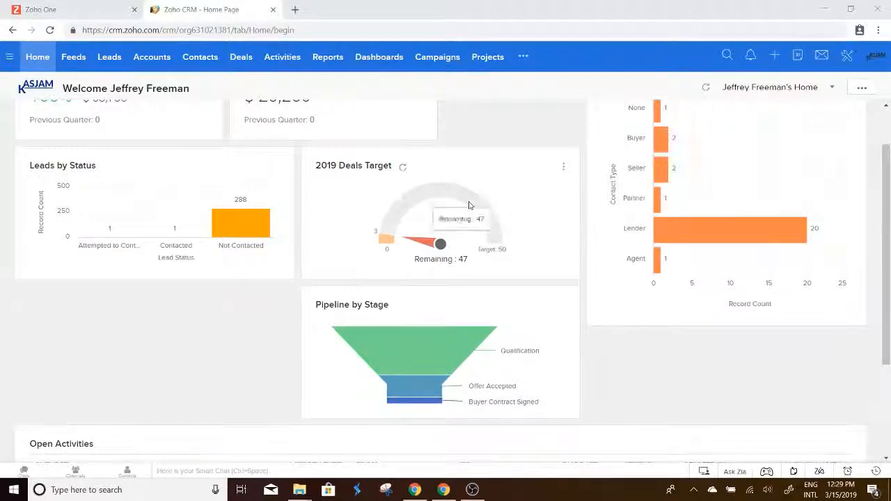
pyautogui.scroll(-3)
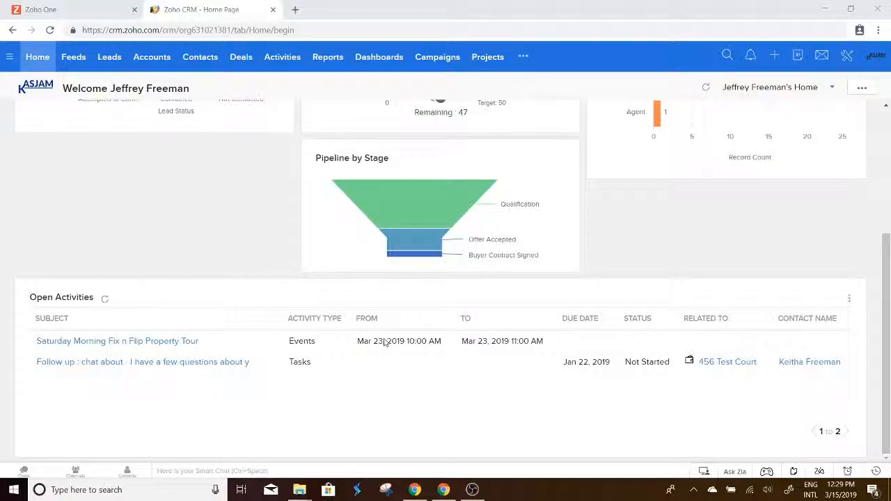
pyautogui.scroll(3)
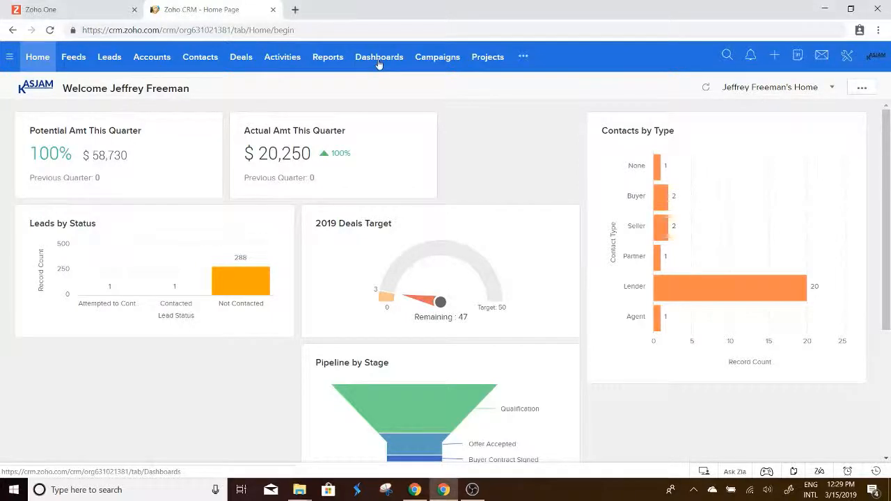
pyautogui.click(378, 56)
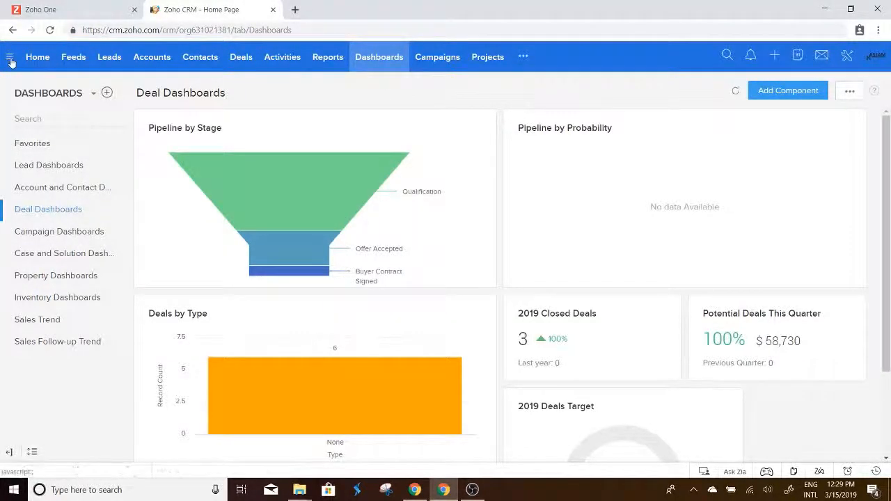
pyautogui.click(9, 55)
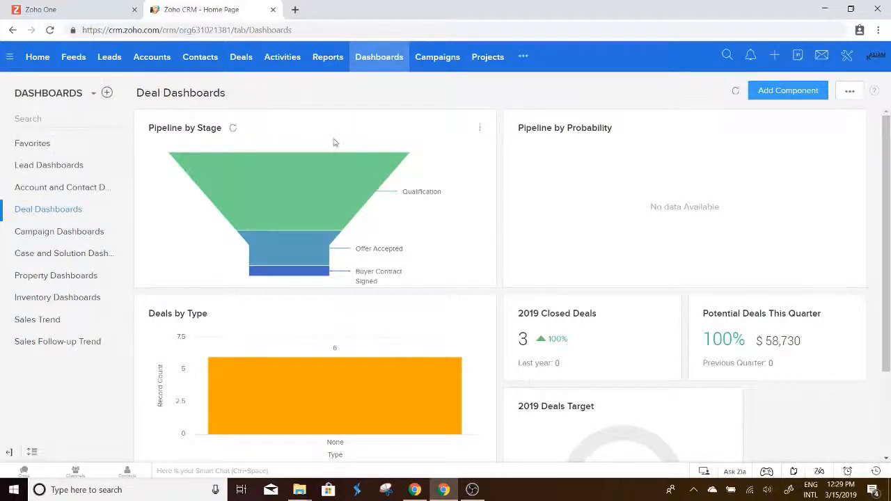
pyautogui.moveTo(334, 178)
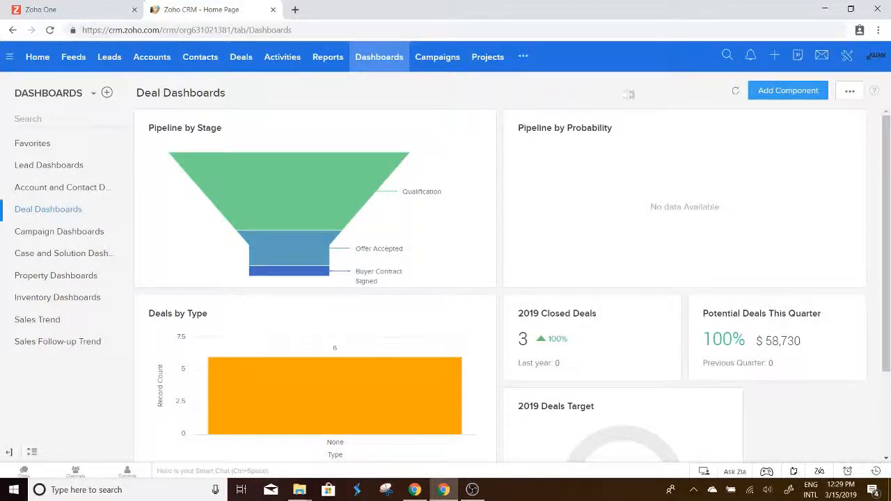
pyautogui.moveTo(412, 211)
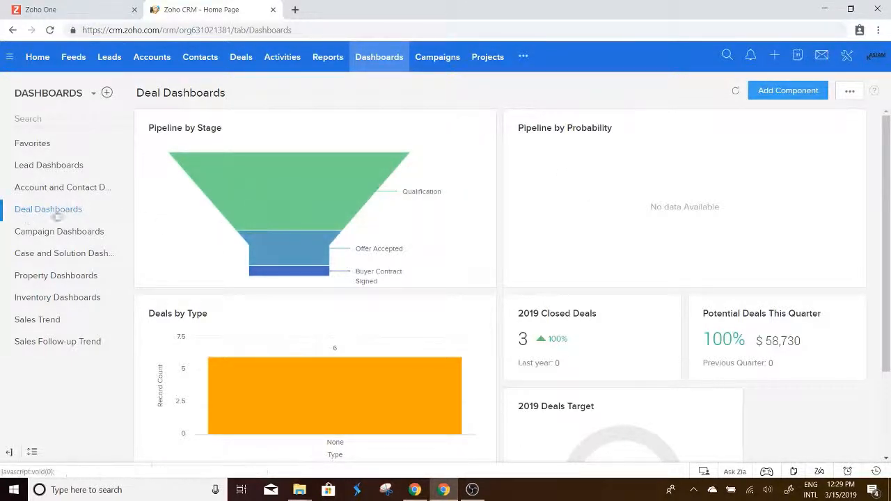
pyautogui.moveTo(288, 263)
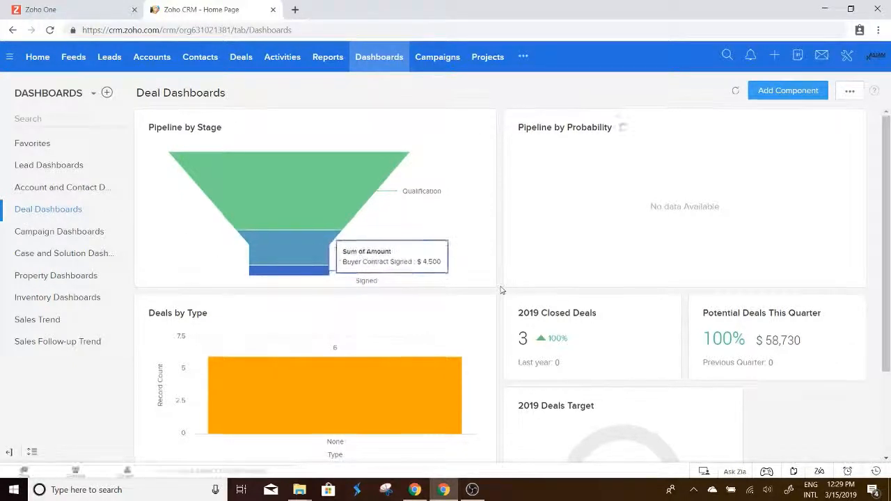
# Delete the 2019 Closed Deals component from the Deal Dashboards via its options menu.
pyautogui.scroll(-3)
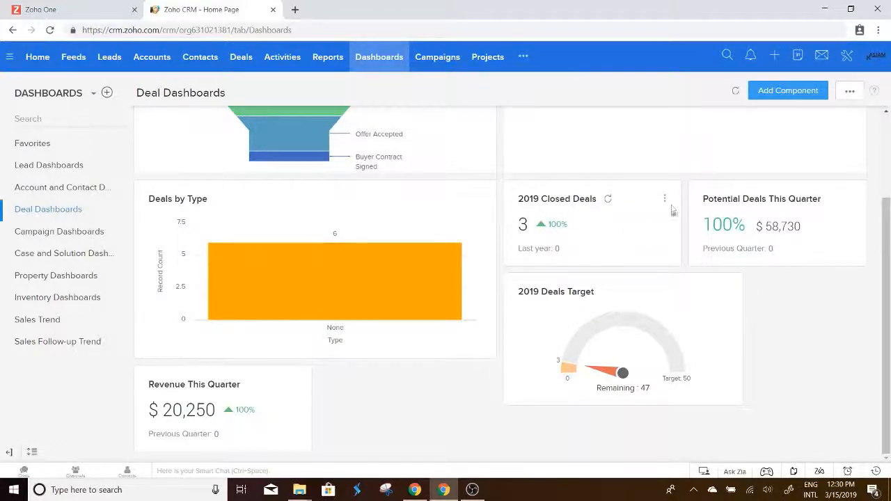
pyautogui.click(664, 198)
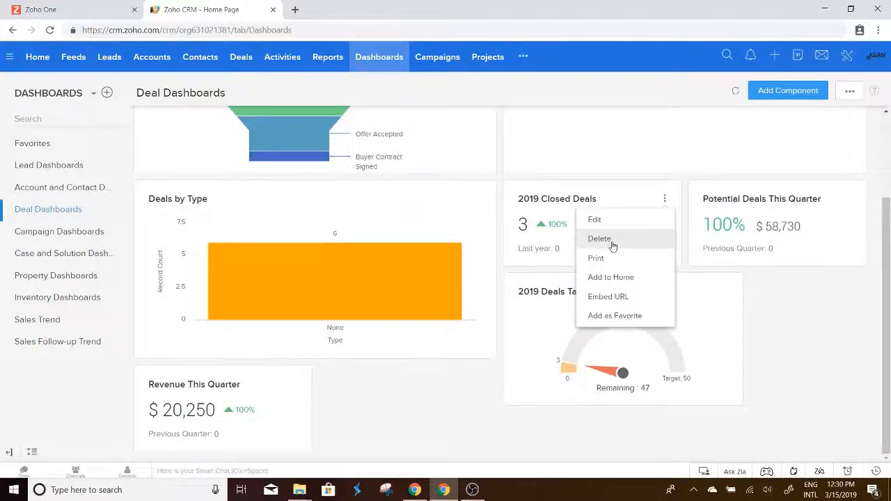
pyautogui.click(599, 238)
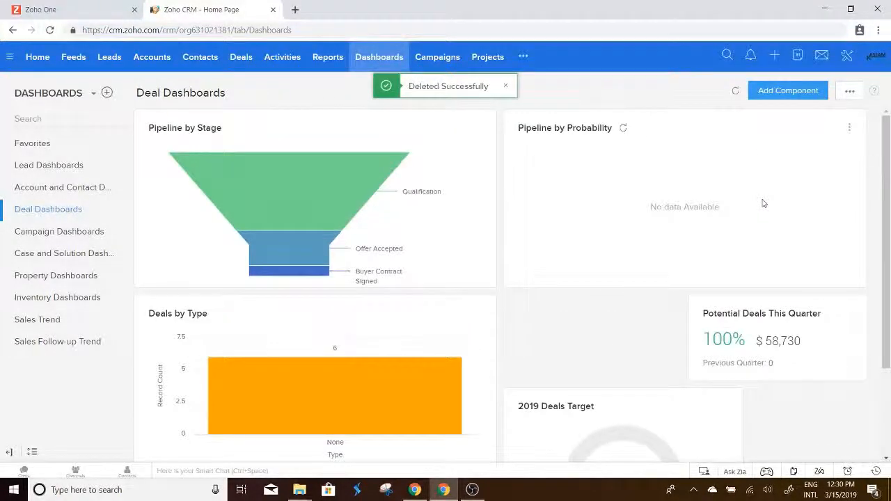
# Add a new KPI component named 2019 Closed Deals measuring the Deals module.
pyautogui.click(787, 91)
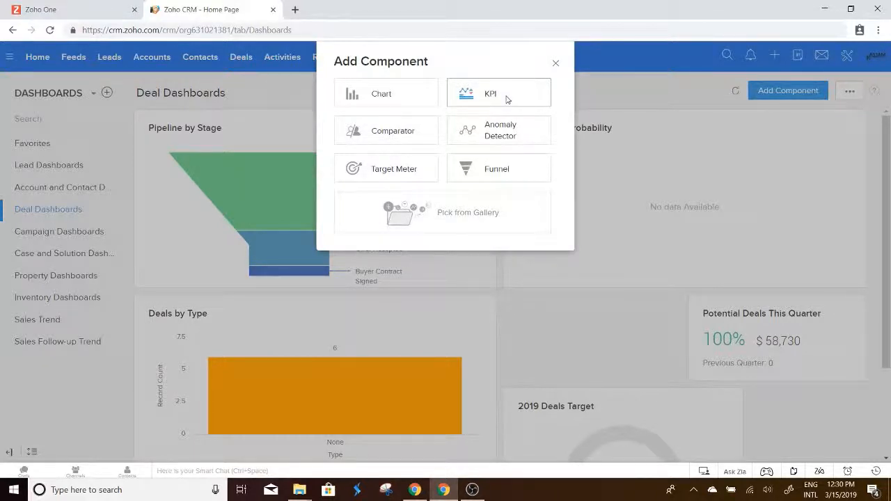
pyautogui.click(498, 92)
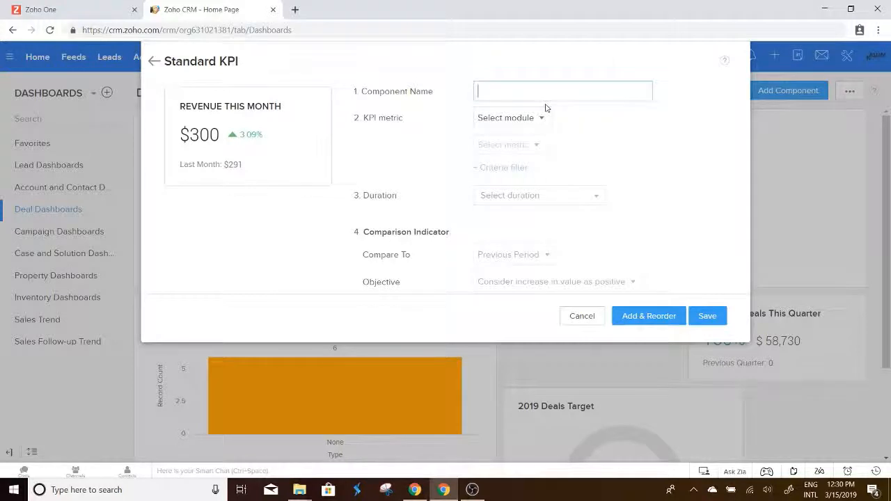
pyautogui.write('2019 Closed Deals')
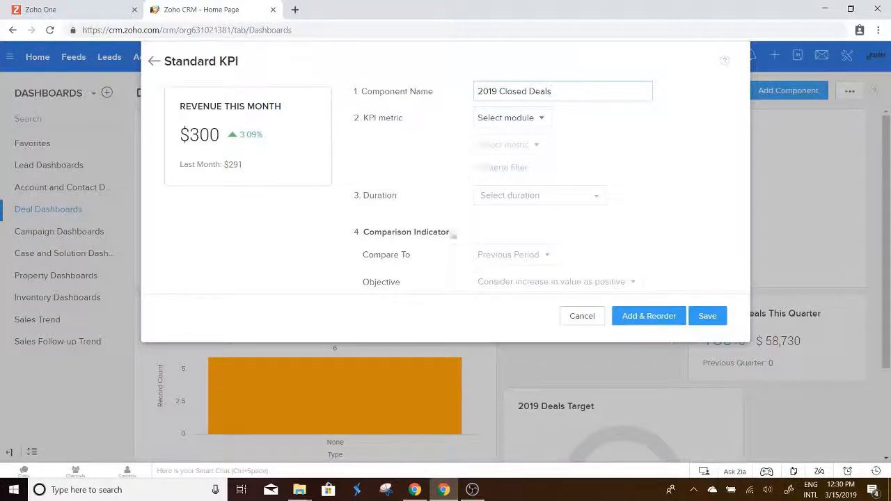
pyautogui.click(511, 116)
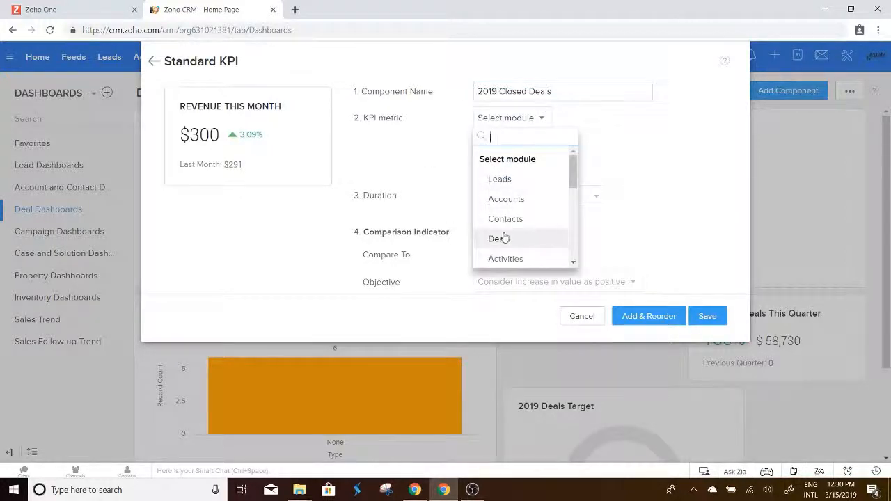
pyautogui.click(498, 238)
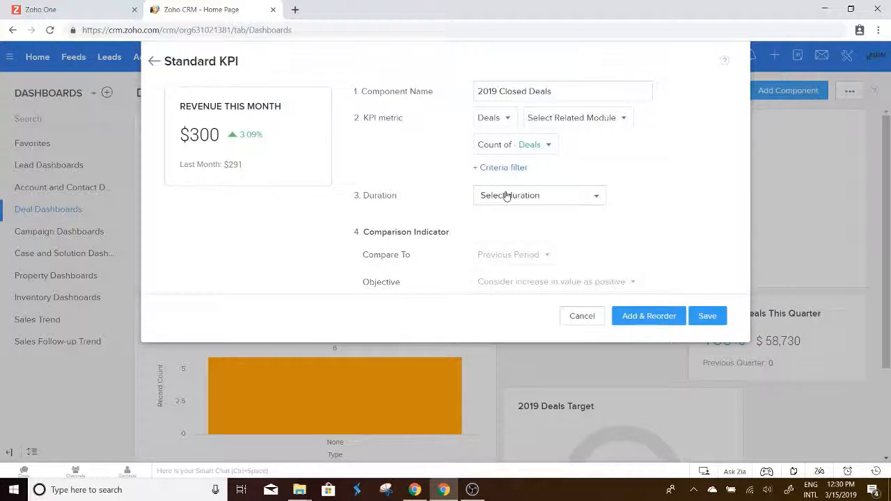
pyautogui.moveTo(501, 173)
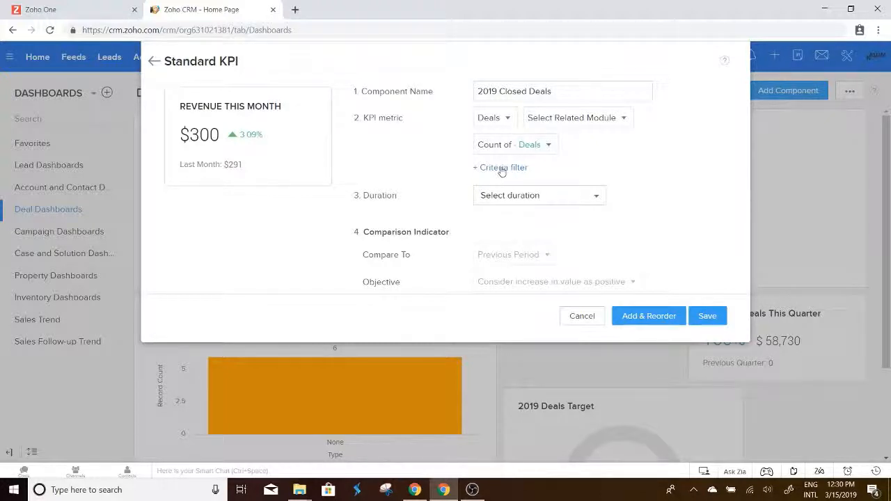
# Add a criteria filter so the KPI counts only deals whose Stage is Closed Won.
pyautogui.click(501, 167)
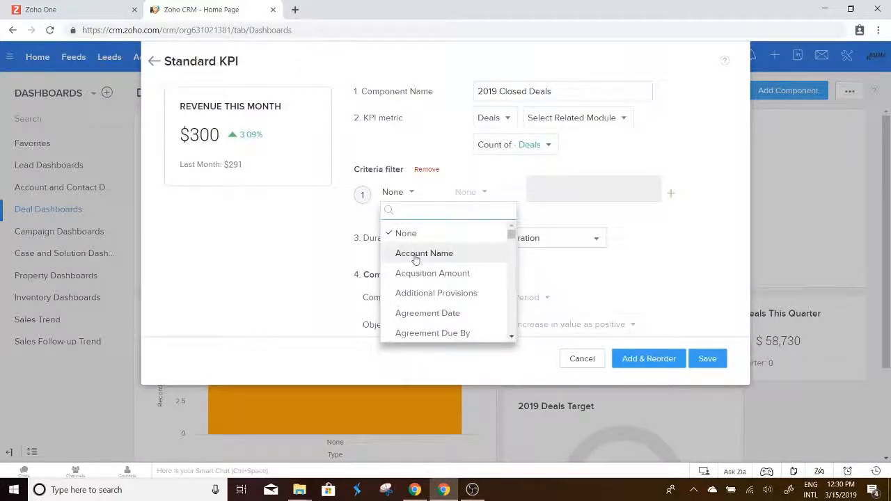
pyautogui.write('sta')
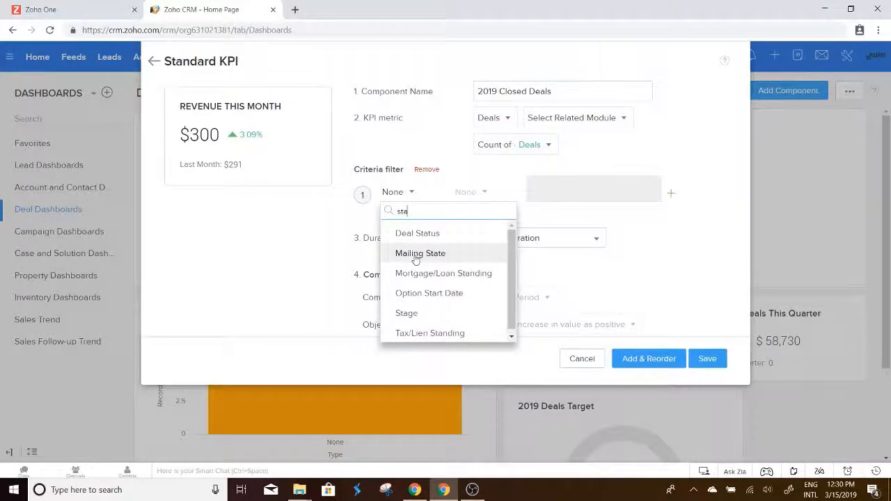
pyautogui.click(407, 311)
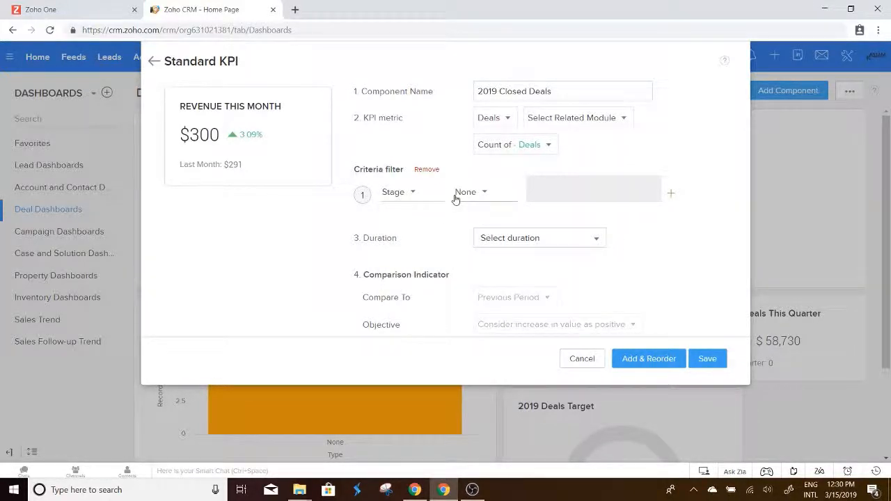
pyautogui.click(471, 192)
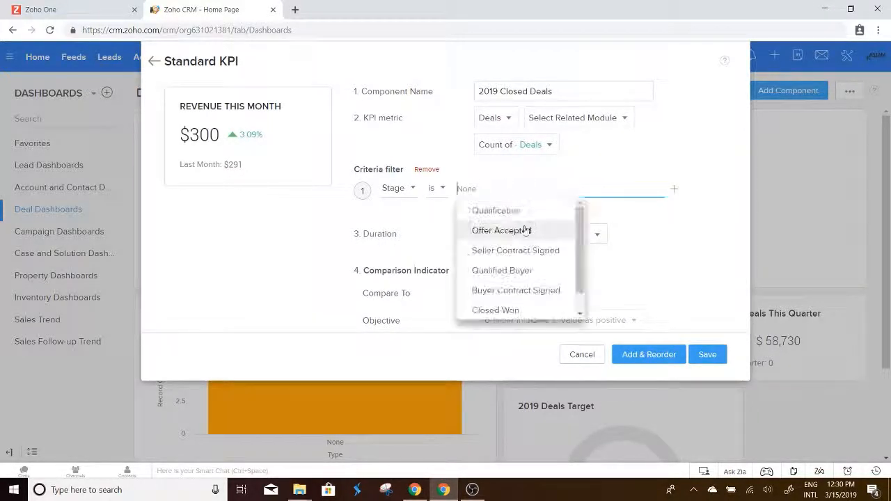
pyautogui.click(496, 309)
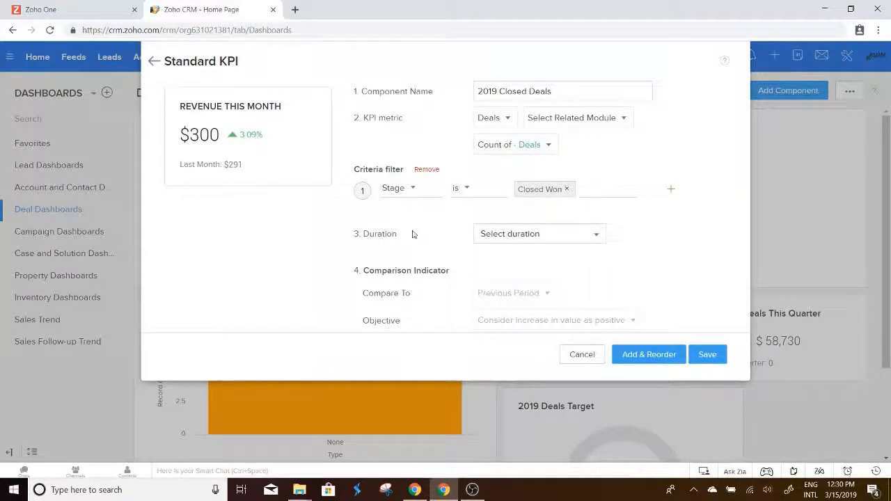
pyautogui.moveTo(480, 251)
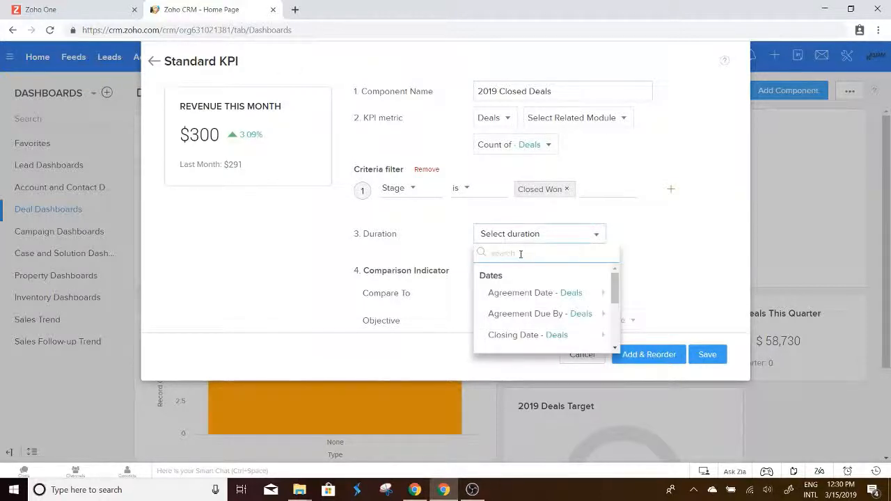
pyautogui.moveTo(534, 292)
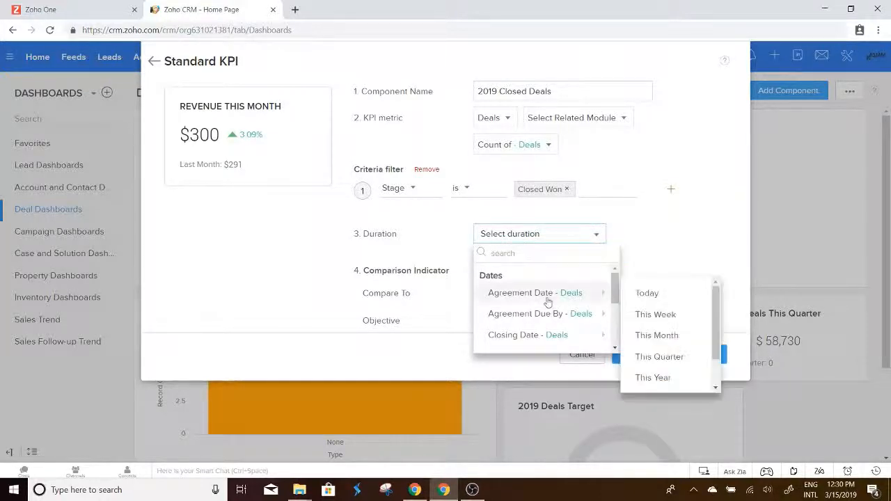
pyautogui.scroll(-3)
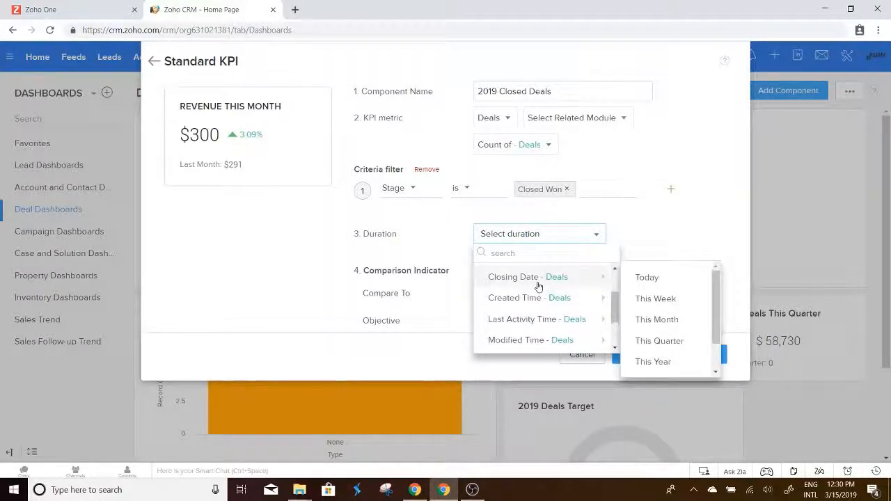
pyautogui.moveTo(657, 319)
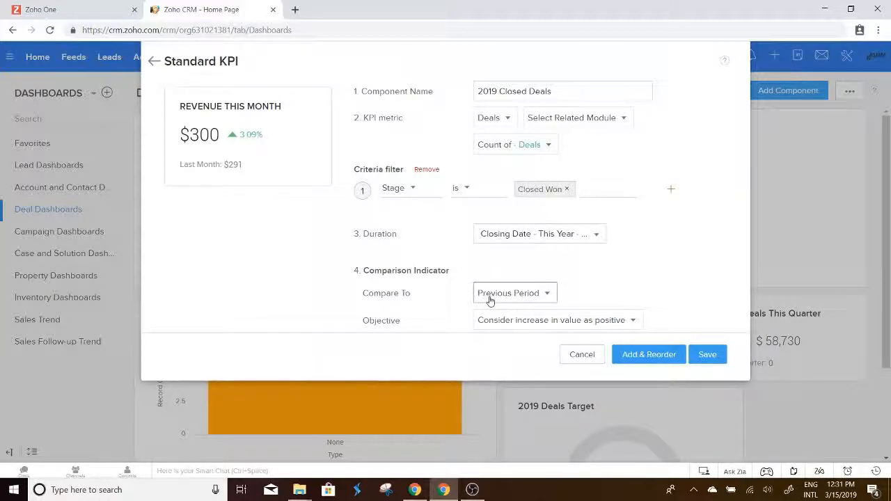
pyautogui.moveTo(409, 286)
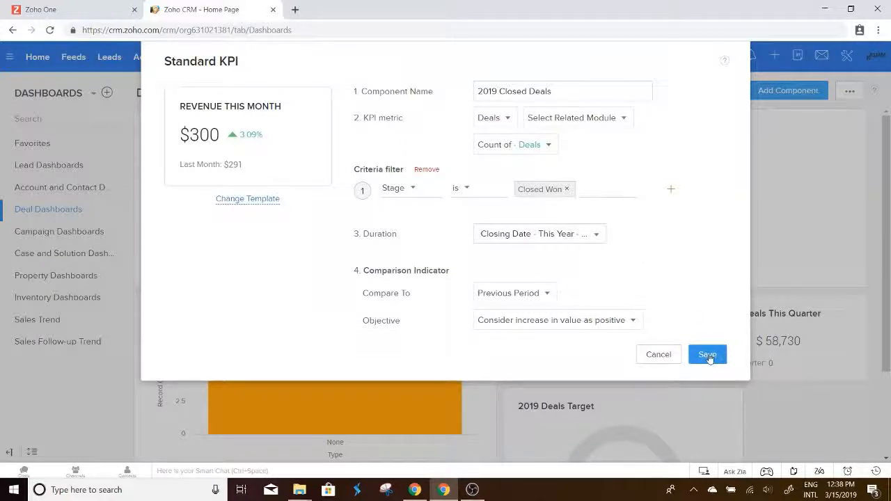
# Save the 2019 Closed Deals KPI and return to the CRM home page.
pyautogui.click(707, 355)
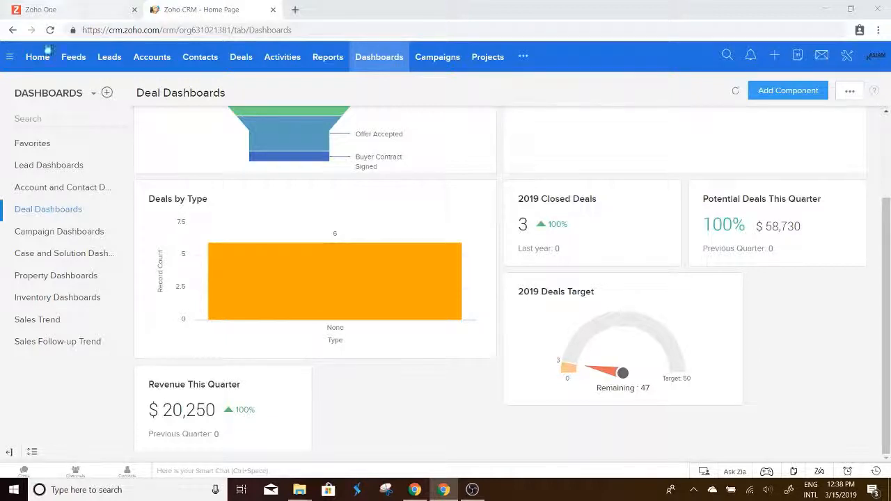
pyautogui.click(38, 55)
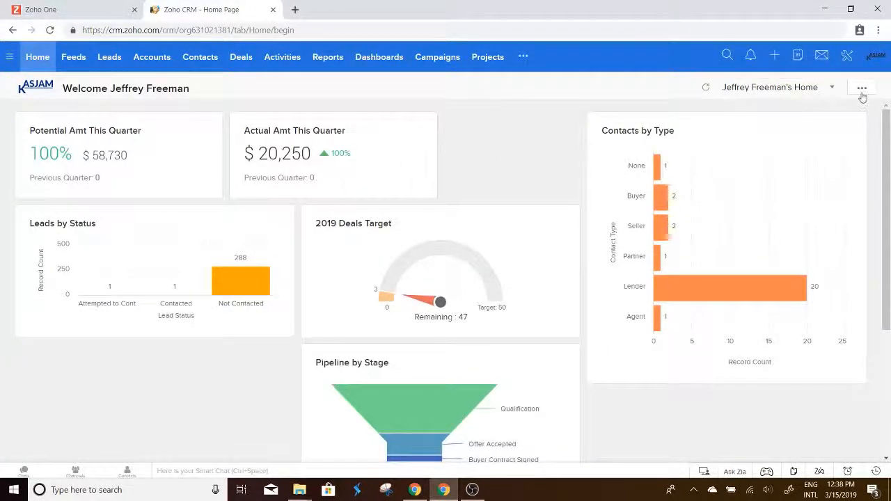
# Add a home page component taken from the 2019 Closed Deals dashboard, named 2019 Closed Deals.
pyautogui.click(861, 87)
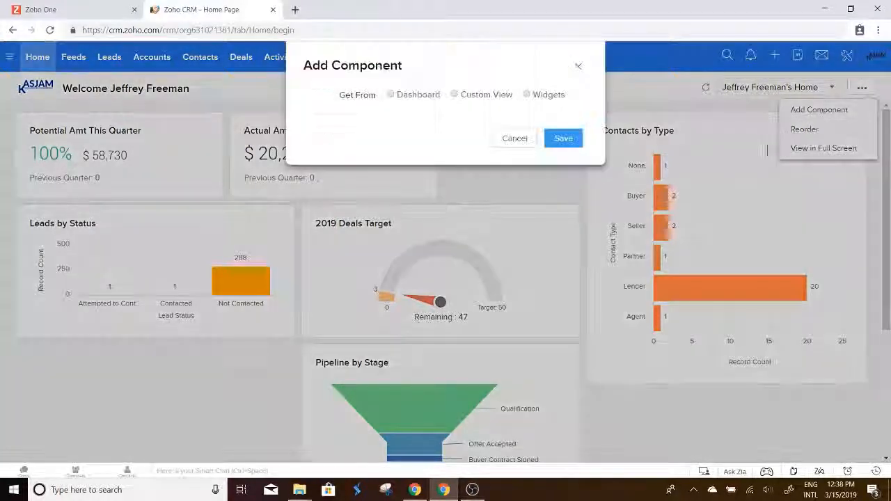
pyautogui.click(389, 95)
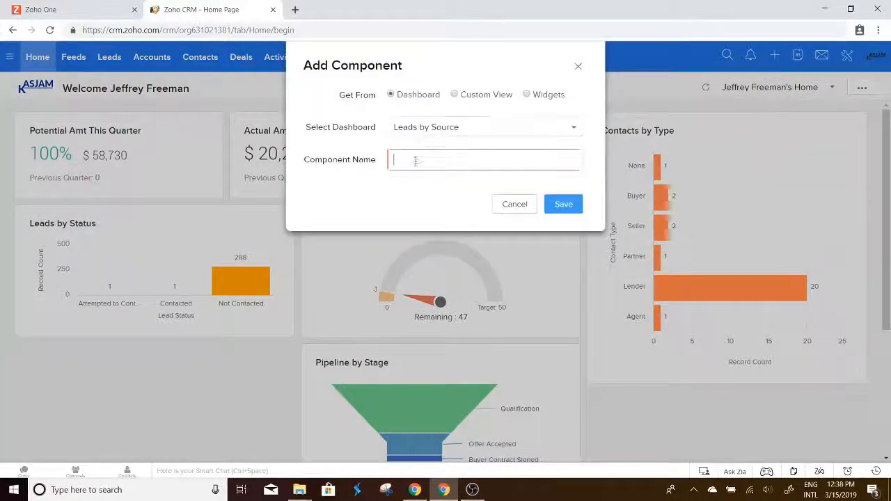
pyautogui.click(484, 126)
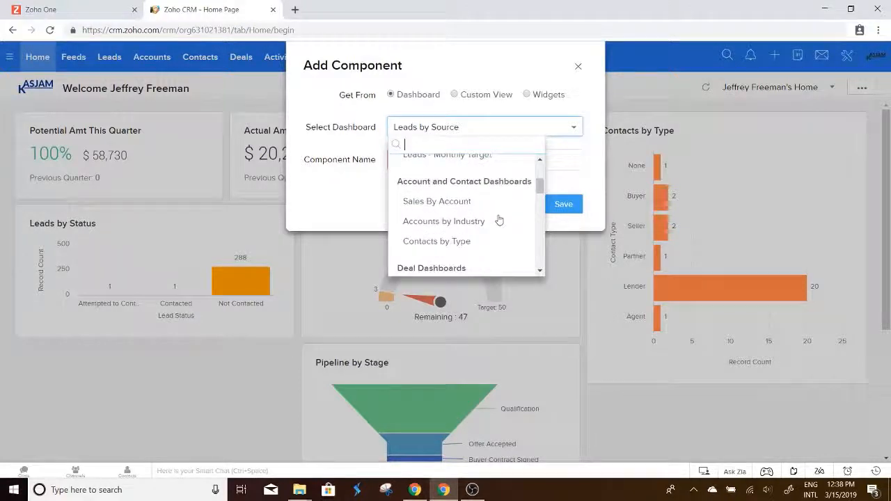
pyautogui.scroll(-3)
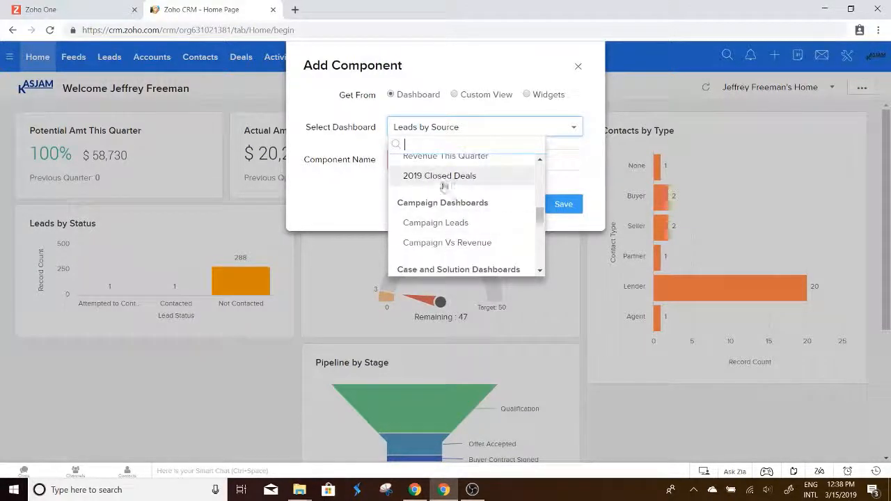
pyautogui.click(440, 175)
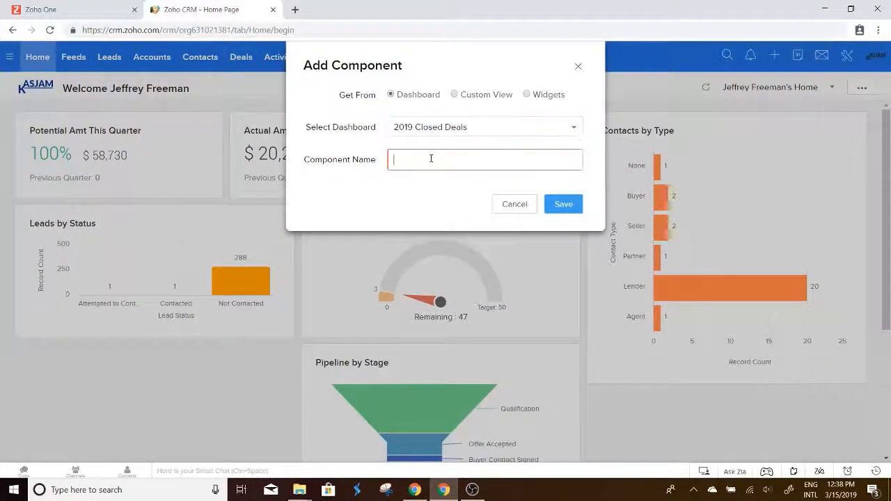
pyautogui.write('2019 Closed Deals')
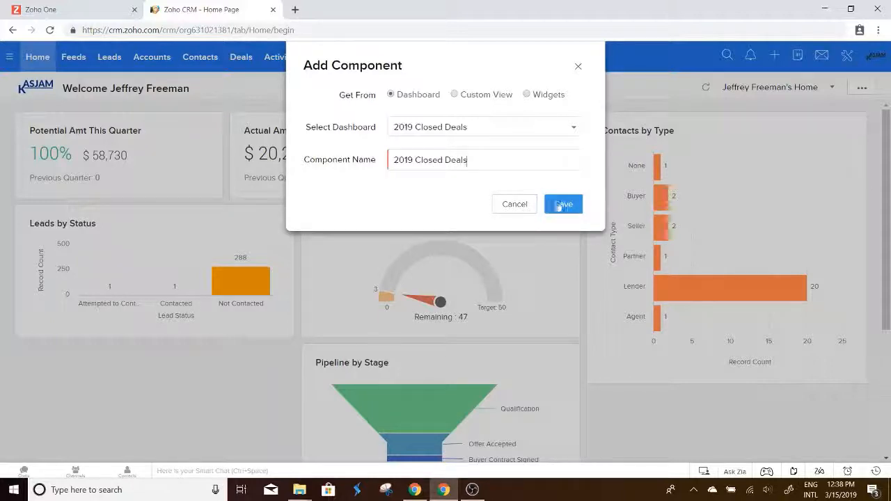
pyautogui.click(562, 203)
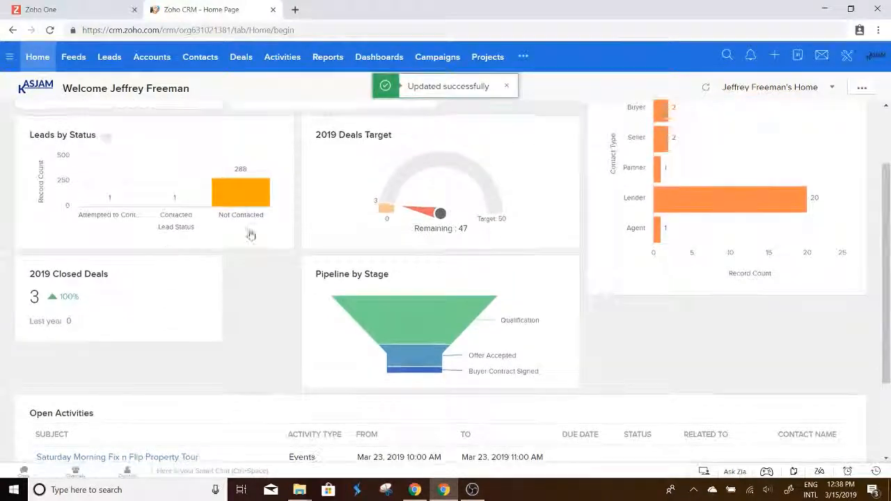
# Reorder the home page so 2019 Closed Deals sits in the top row, and save the layout.
pyautogui.click(861, 86)
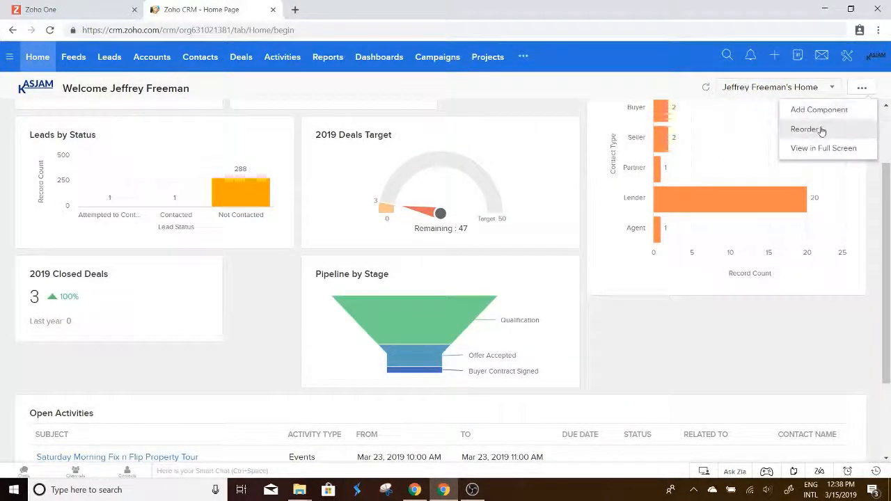
pyautogui.click(807, 130)
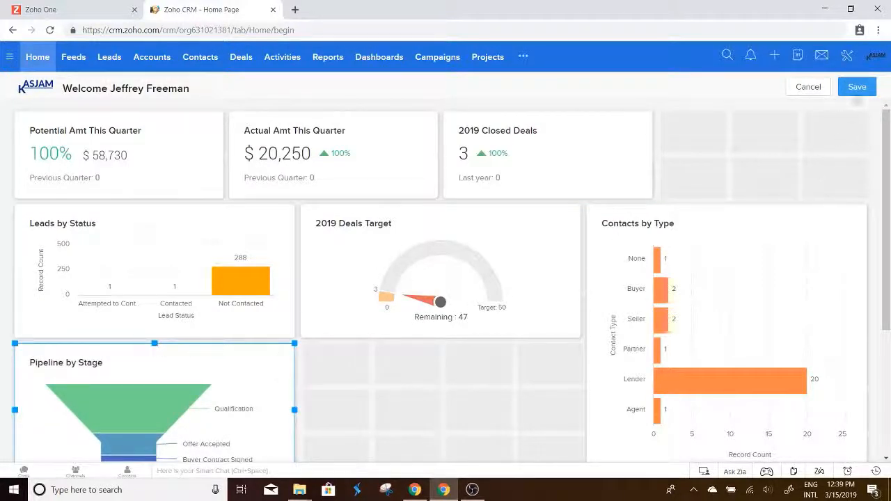
pyautogui.click(856, 86)
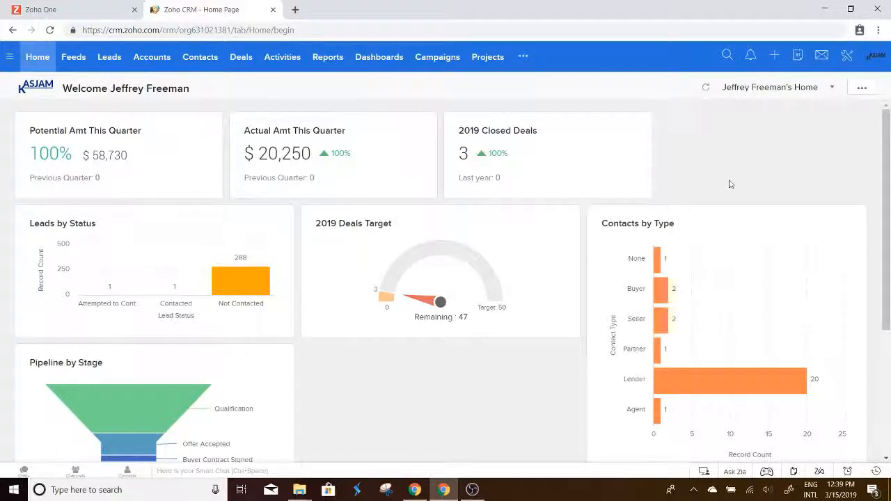
pyautogui.moveTo(701, 126)
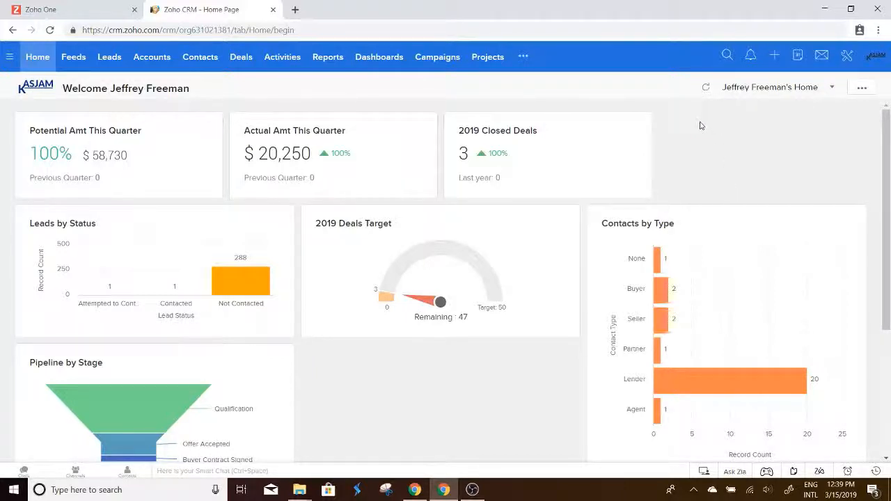
pyautogui.moveTo(379, 56)
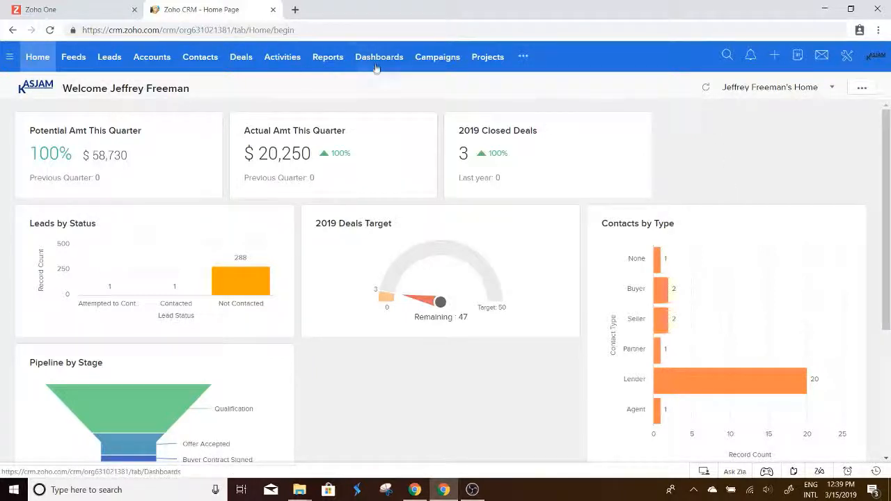
# Go to the Dashboards module and bring up the Lead Dashboards.
pyautogui.click(379, 57)
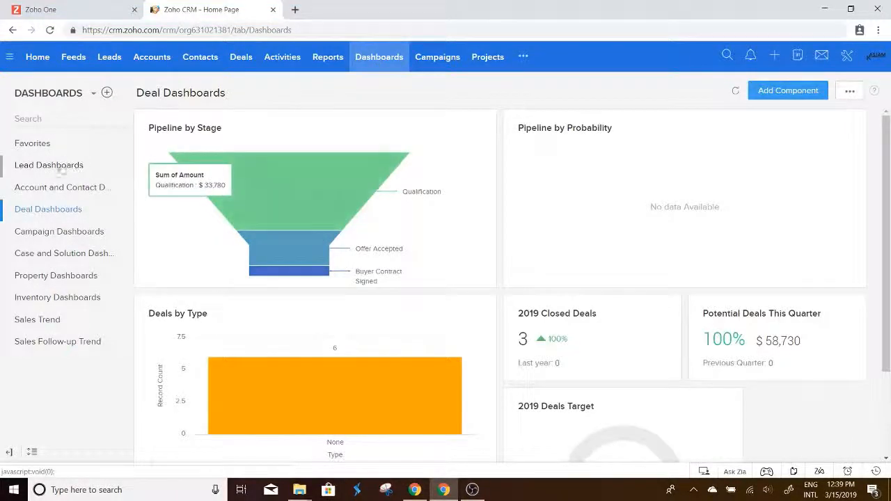
pyautogui.click(48, 164)
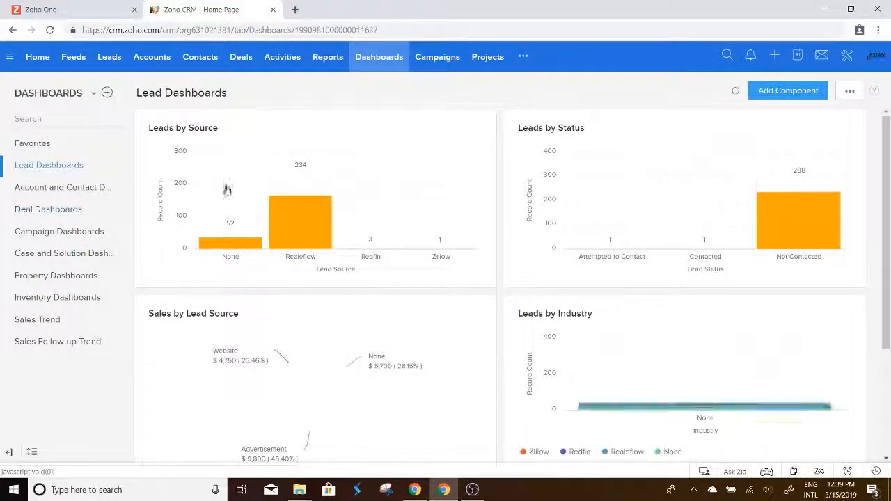
pyautogui.scroll(-3)
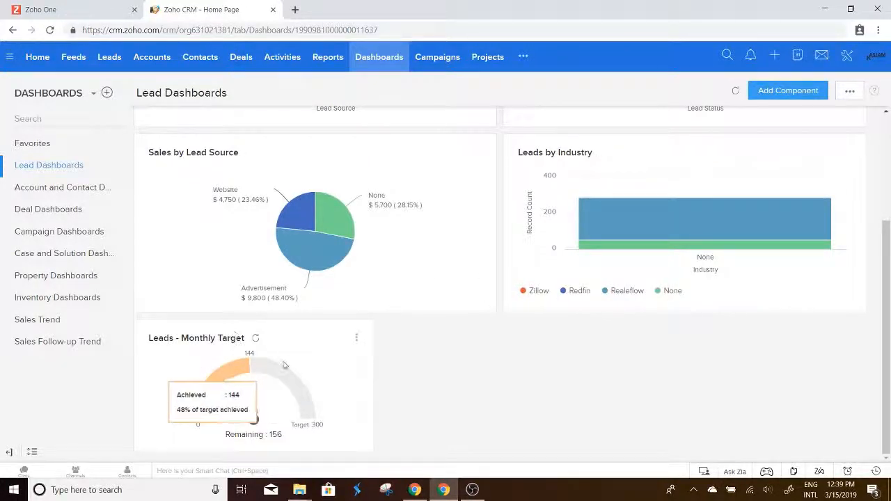
# Permanently delete the Leads - Monthly Target gauge and begin adding a new component.
pyautogui.click(356, 338)
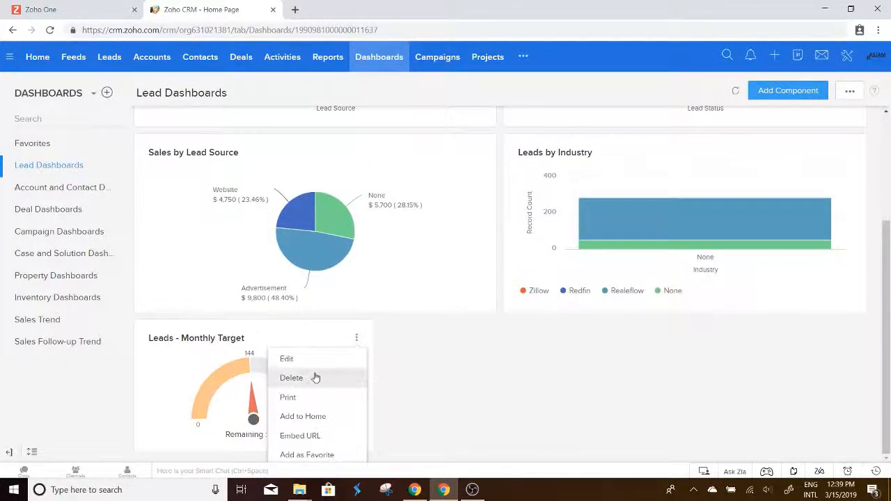
pyautogui.click(291, 377)
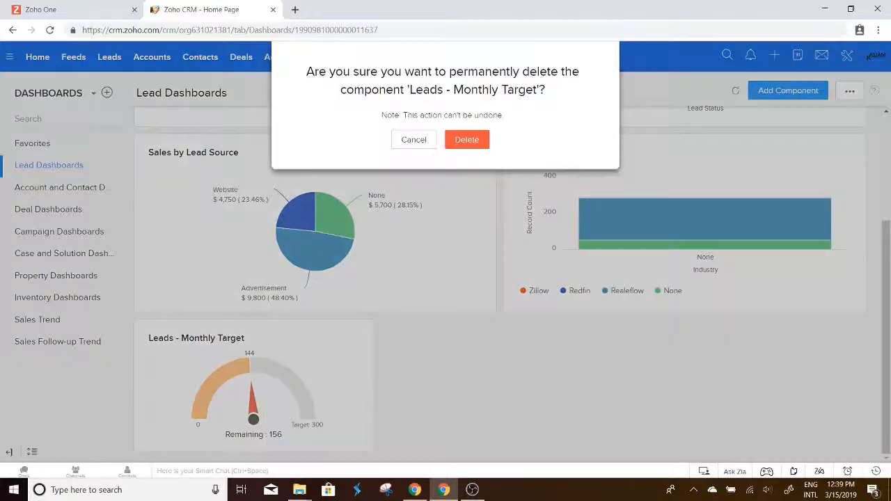
pyautogui.click(466, 139)
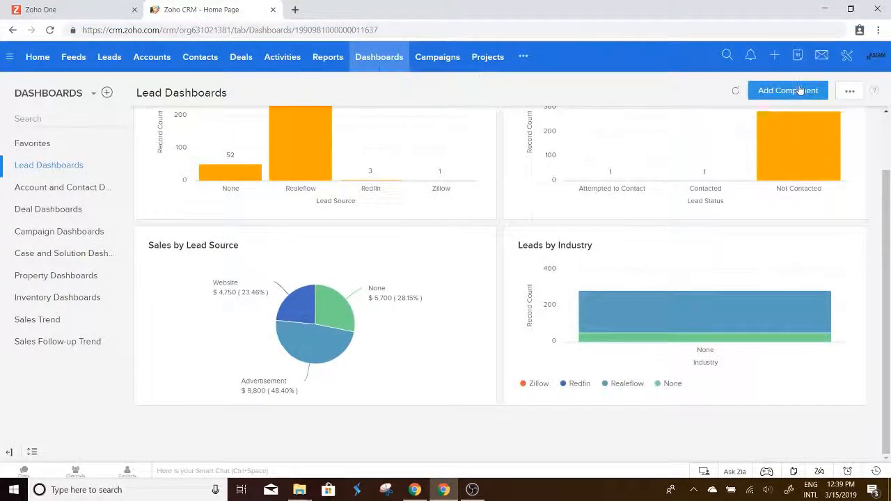
pyautogui.click(787, 91)
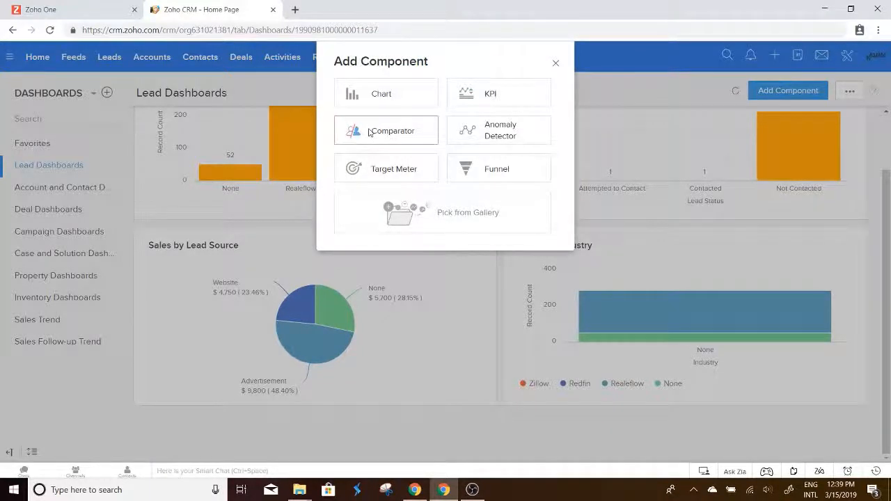
# Choose a Target Meter dial gauge and name it Leads - Monthly Target.
pyautogui.click(385, 168)
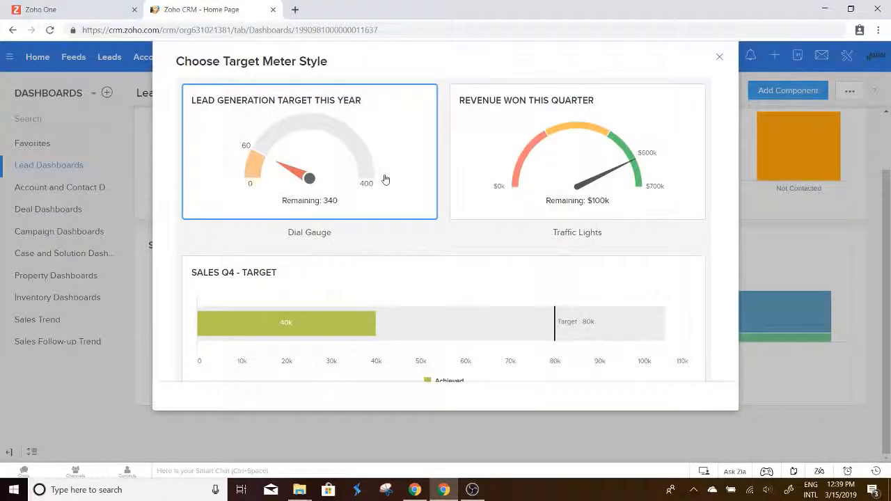
pyautogui.moveTo(373, 117)
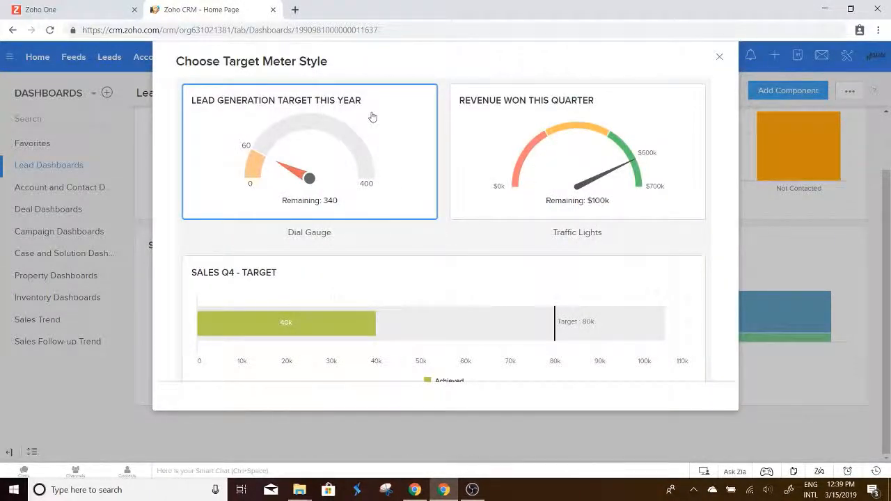
pyautogui.click(309, 152)
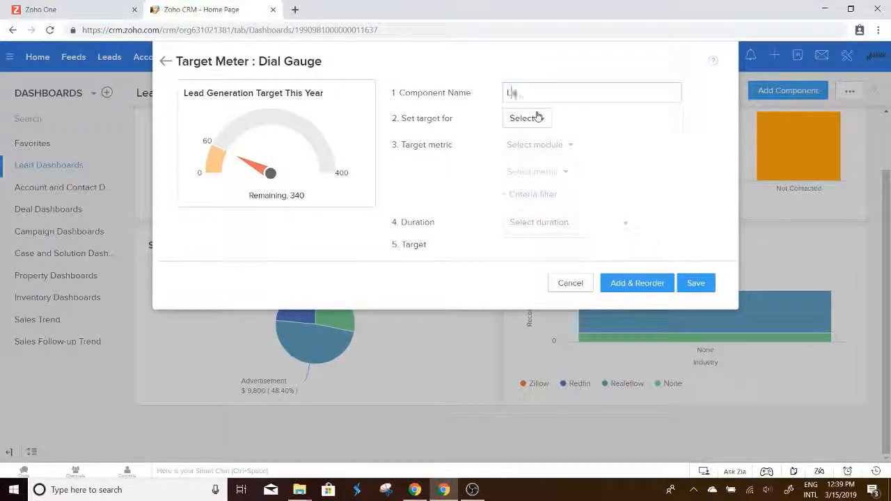
pyautogui.write('Leads -')
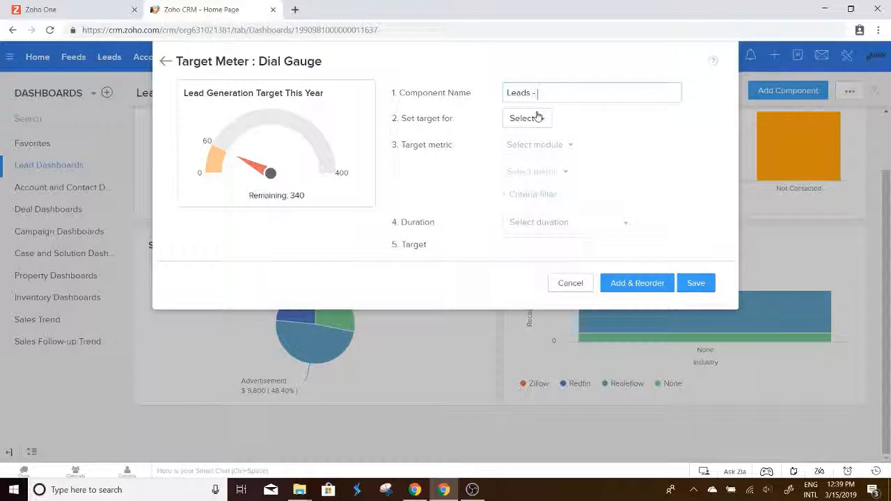
pyautogui.write('Month')
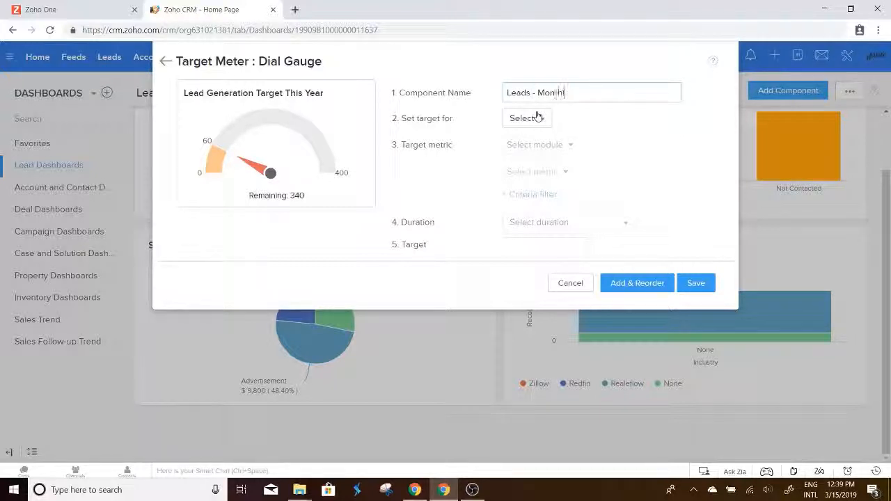
pyautogui.write('ly Target')
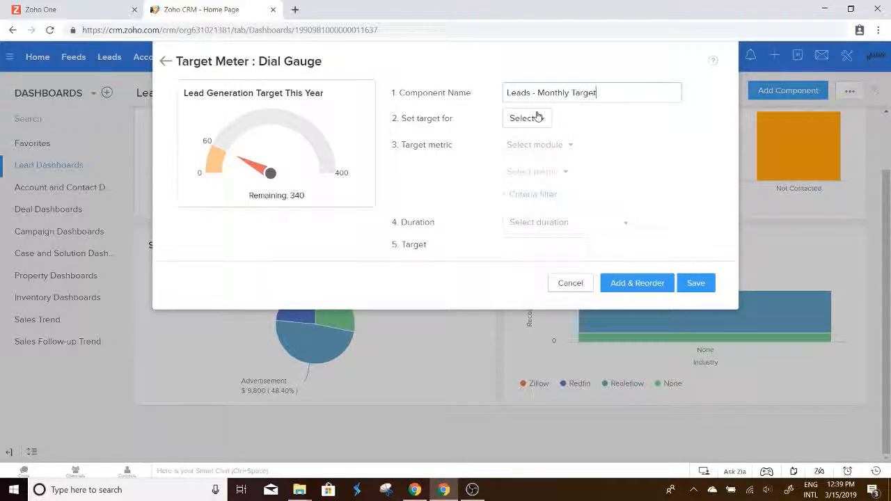
# Set the gauge to cover the entire organisation, counting Leads created this month.
pyautogui.click(526, 117)
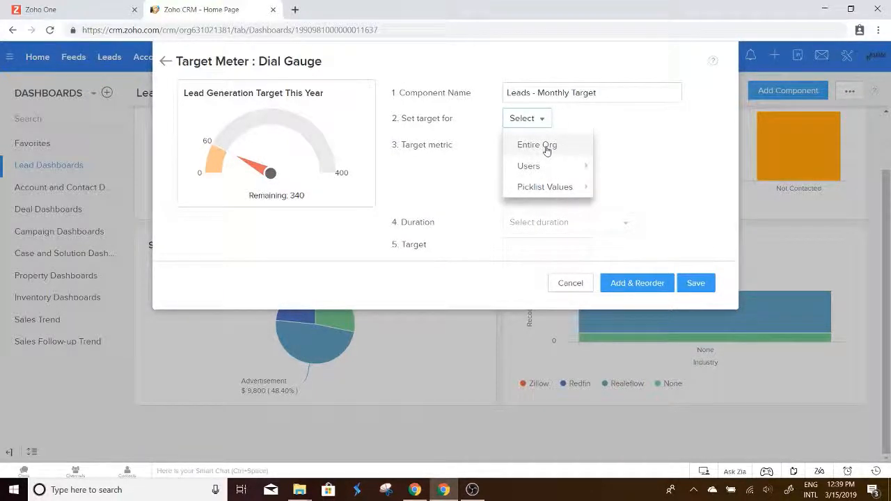
pyautogui.click(536, 143)
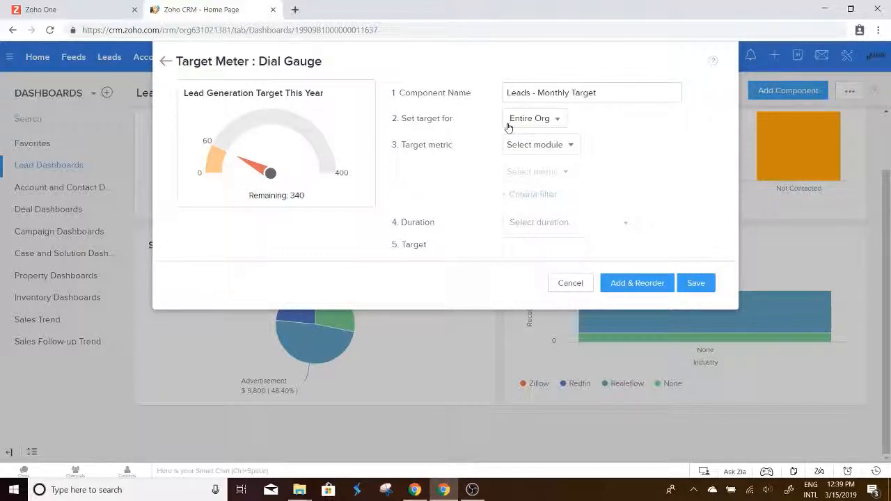
pyautogui.click(540, 143)
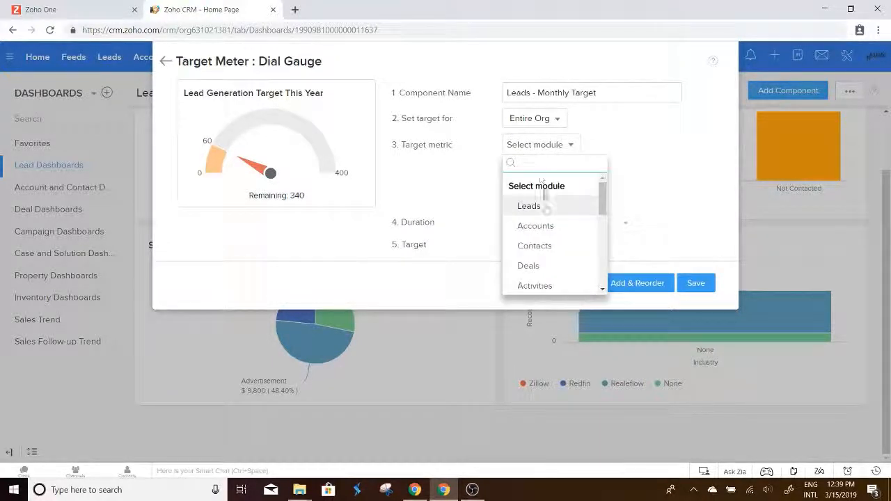
pyautogui.click(529, 206)
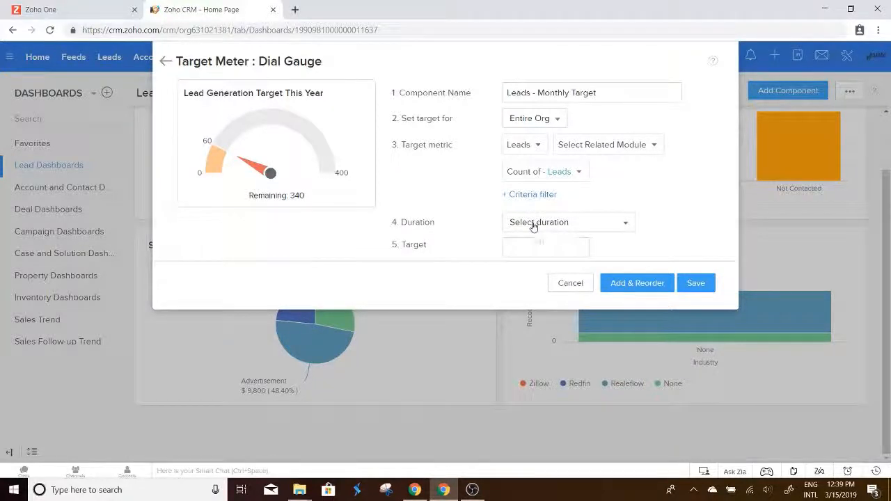
pyautogui.click(568, 223)
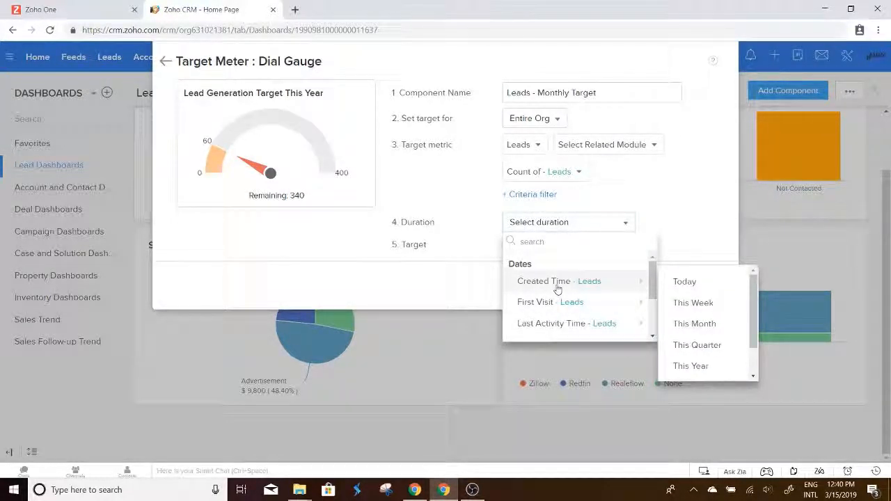
pyautogui.click(693, 323)
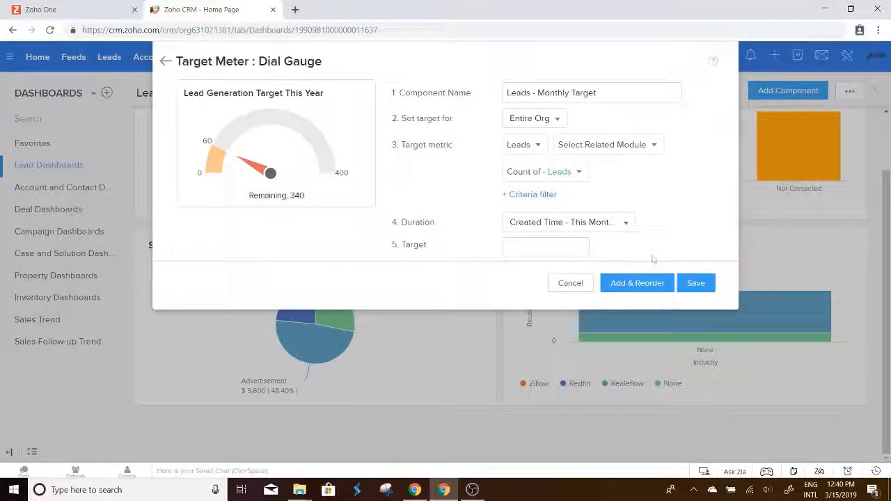
# Enter a target of 300 leads and save the gauge to the Lead Dashboards.
pyautogui.click(546, 248)
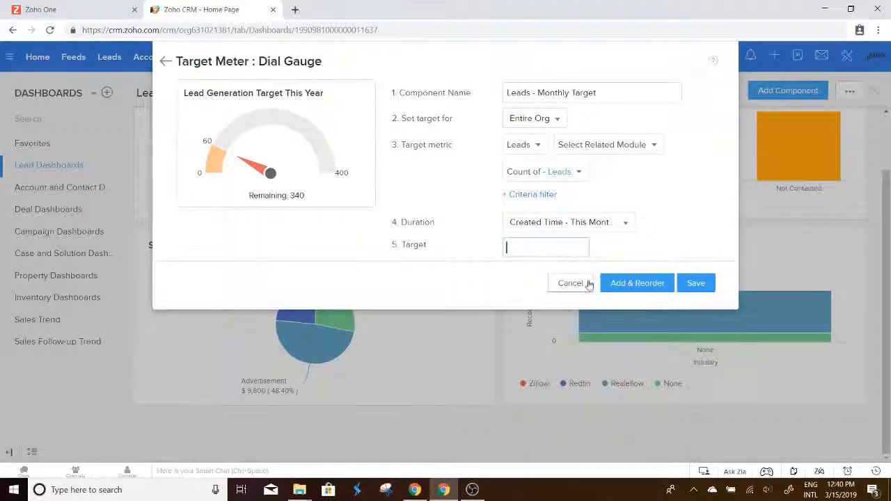
pyautogui.write('300')
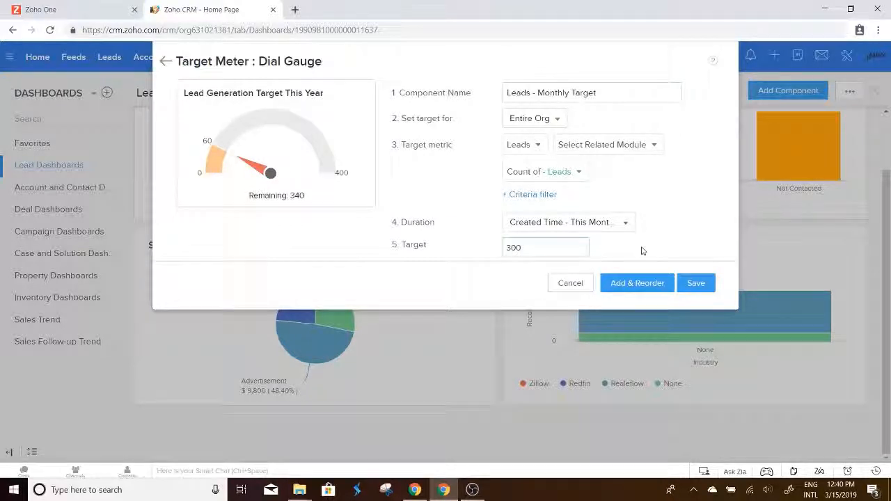
pyautogui.click(546, 248)
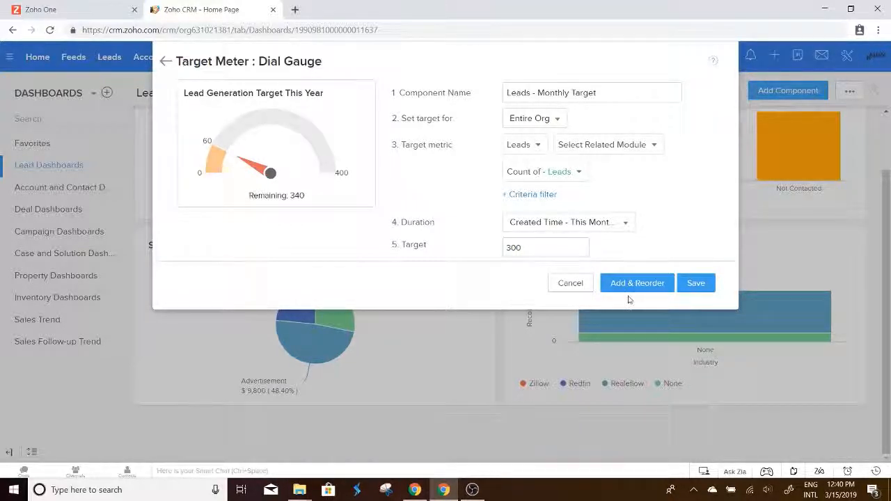
pyautogui.click(696, 282)
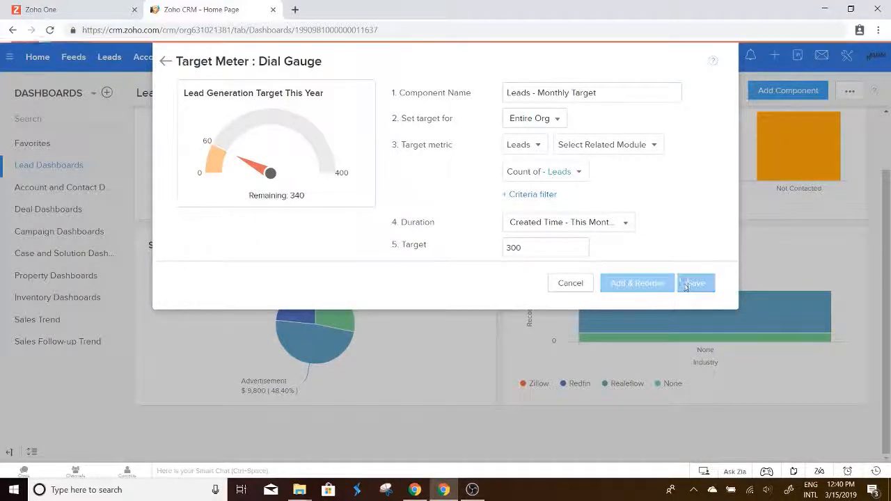
pyautogui.click(694, 283)
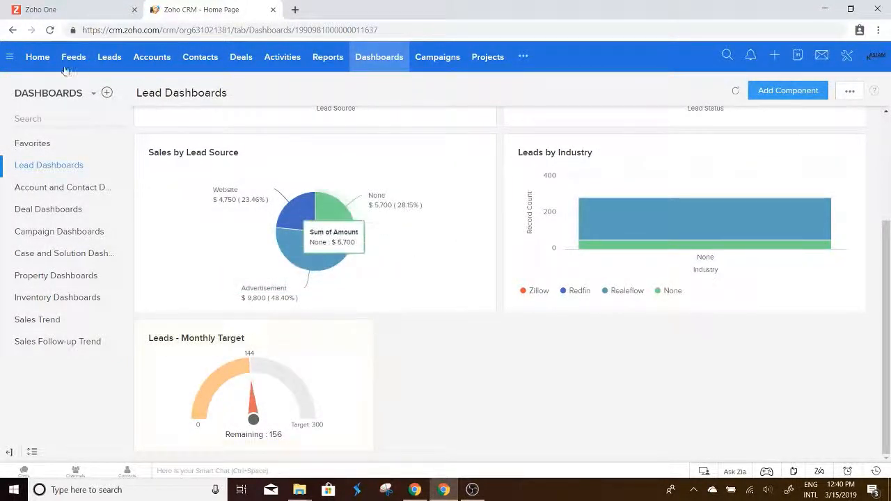
# From the home page, add the Leads - Monthly Target dashboard gauge as a component named Leads - Monthly Target.
pyautogui.click(37, 56)
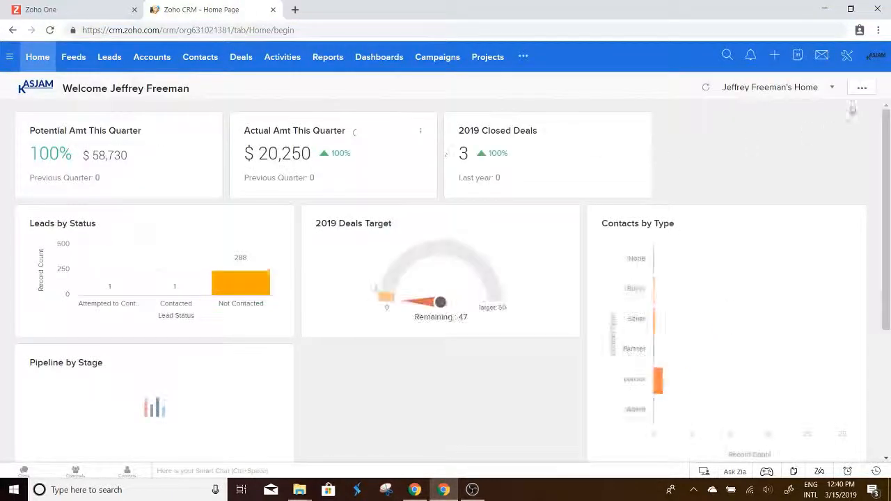
pyautogui.click(861, 86)
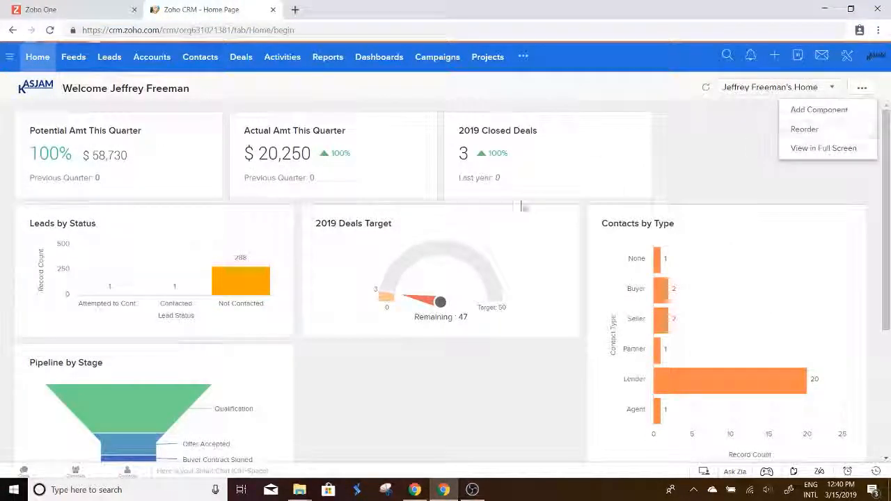
pyautogui.click(819, 108)
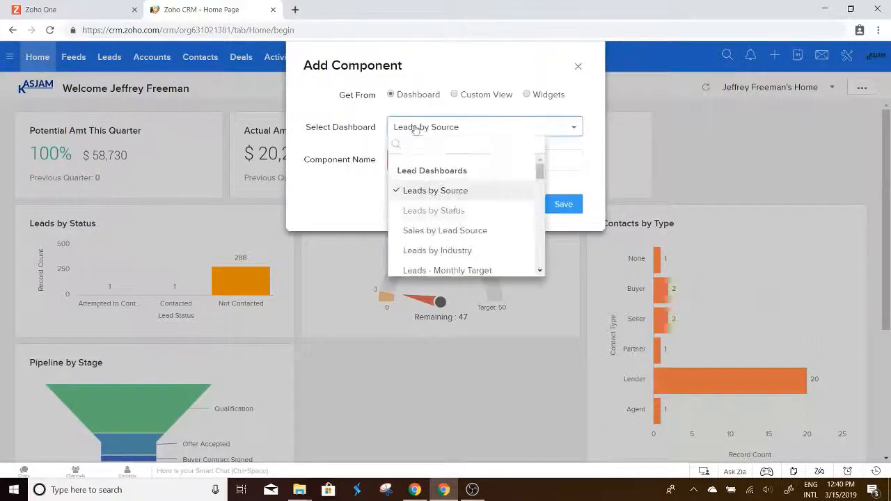
pyautogui.scroll(-3)
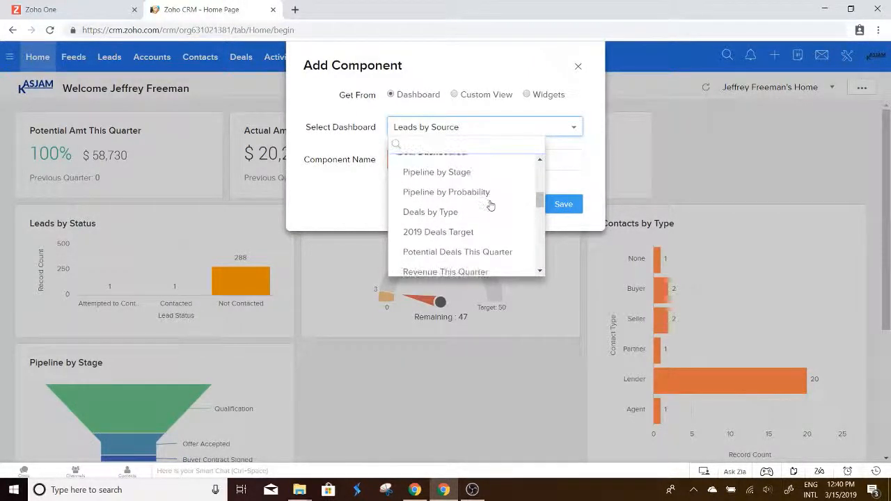
pyautogui.scroll(-3)
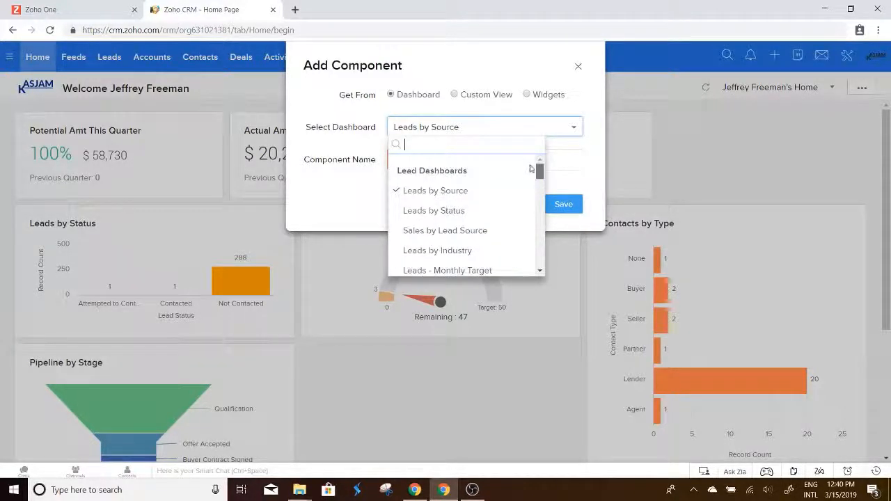
pyautogui.click(447, 270)
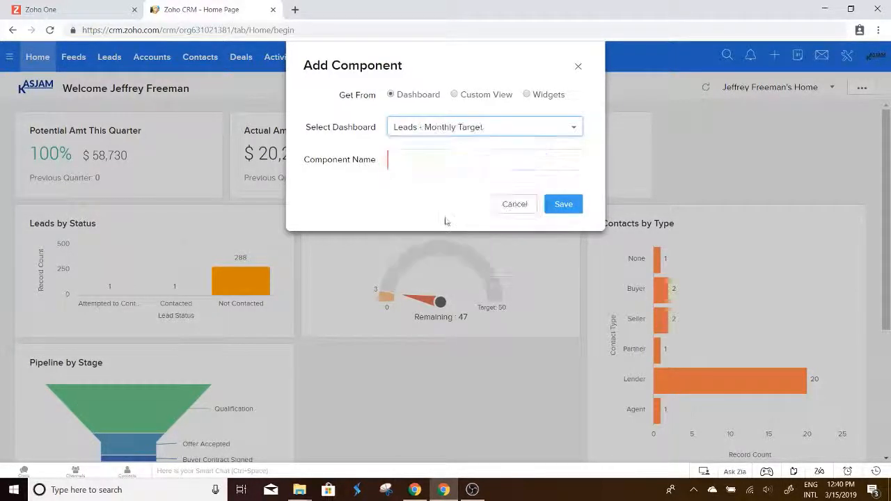
pyautogui.write('Leads - M')
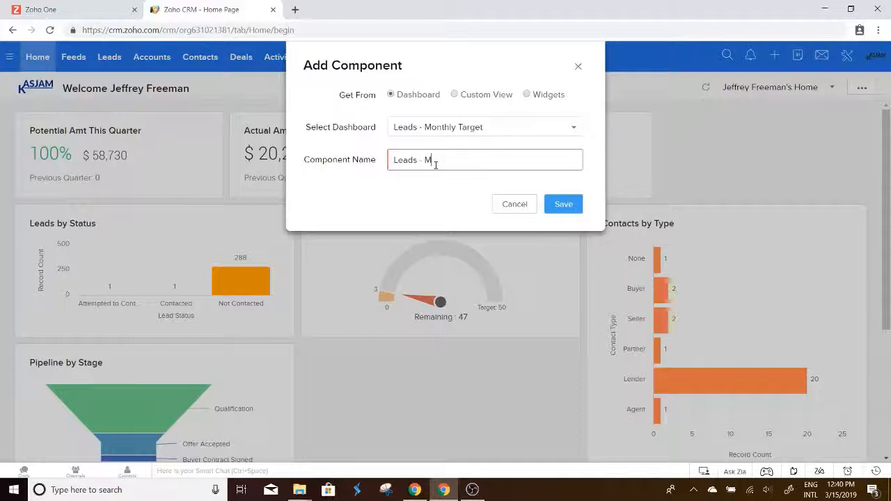
pyautogui.write('onthly Target')
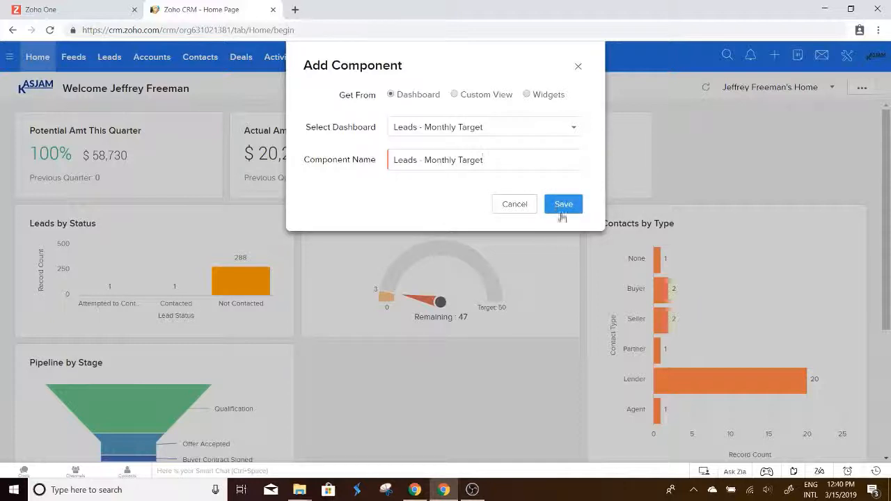
pyautogui.click(562, 203)
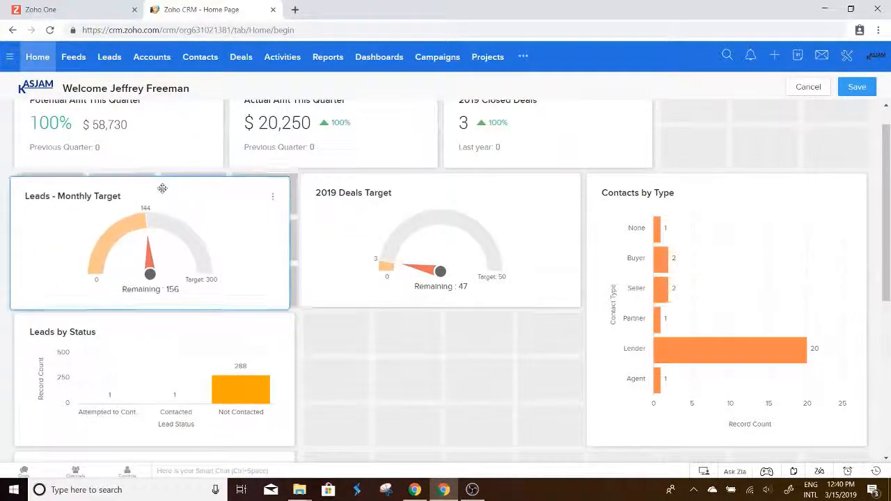
# Save the home page layout with Leads - Monthly Target beside the 2019 Deals Target gauge.
pyautogui.scroll(-3)
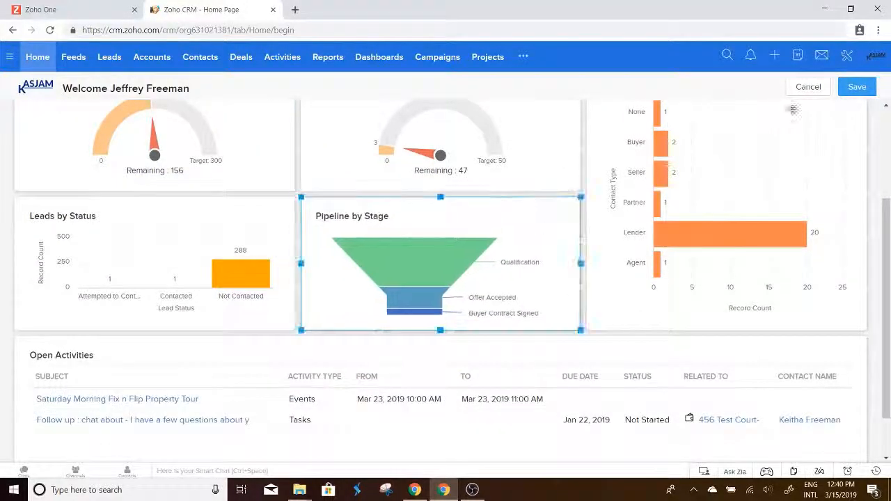
pyautogui.click(856, 86)
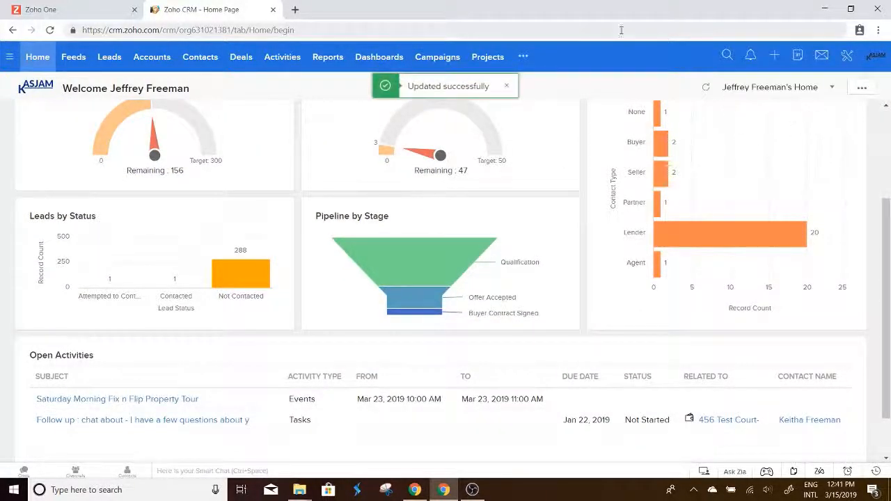
pyautogui.scroll(-3)
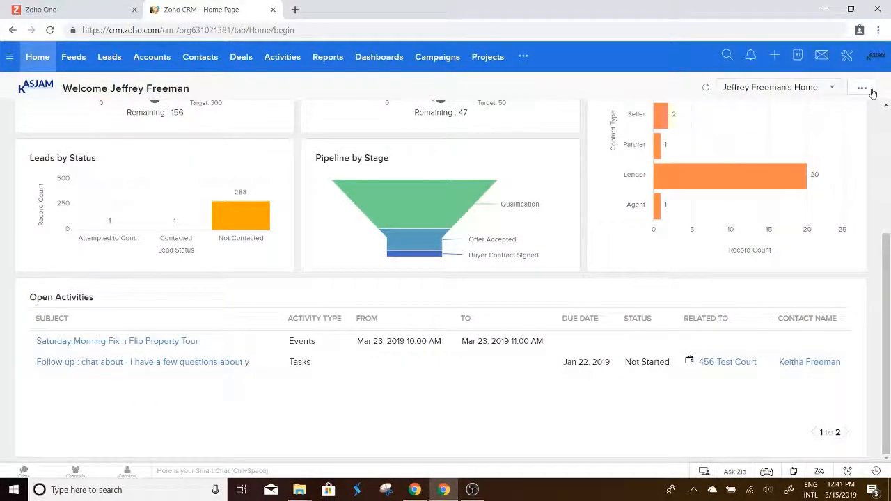
# Begin a new home page component sourced from a custom view.
pyautogui.click(862, 87)
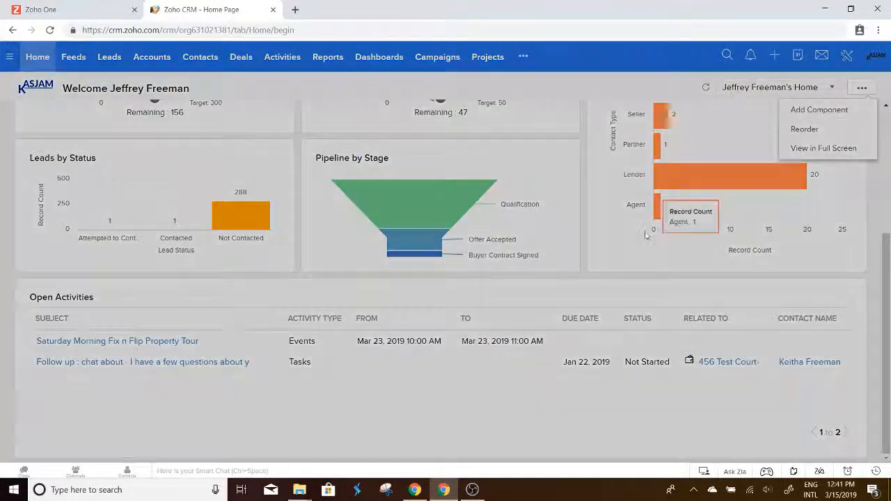
pyautogui.click(818, 109)
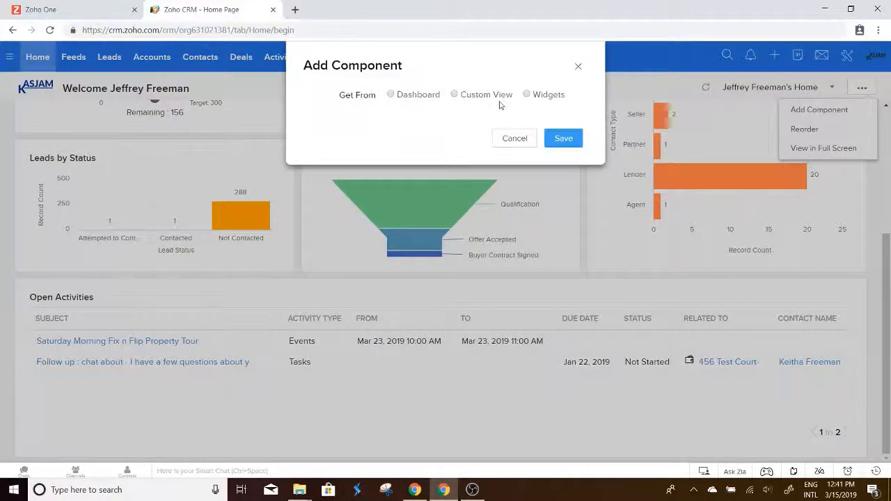
pyautogui.click(454, 95)
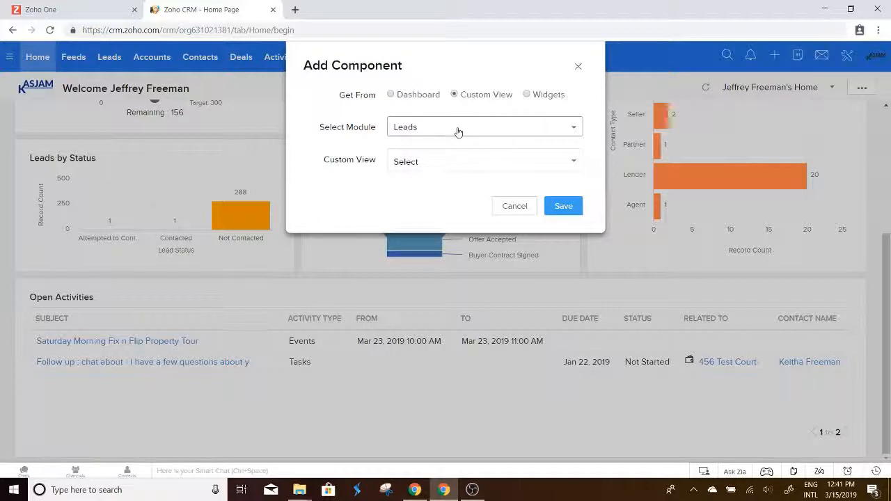
# Pick the Deals module's Closing This Month view, name it 'Clos...', and save the component.
pyautogui.click(484, 127)
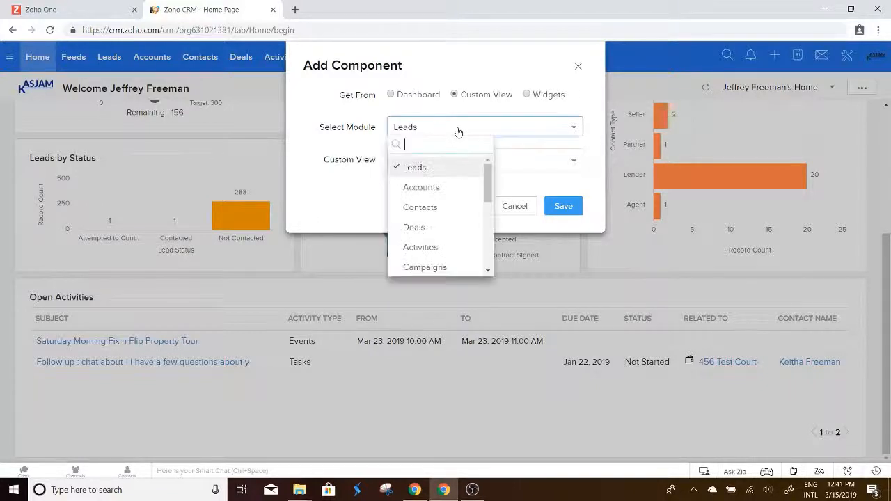
pyautogui.moveTo(420, 212)
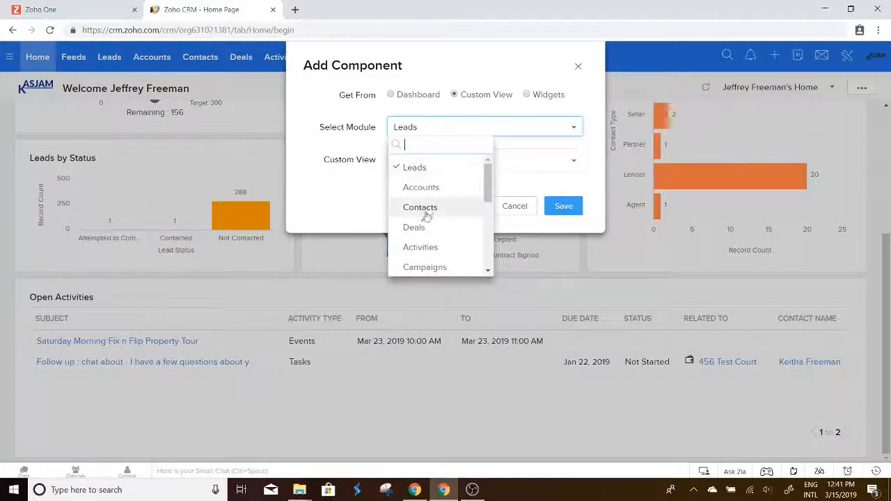
pyautogui.click(415, 227)
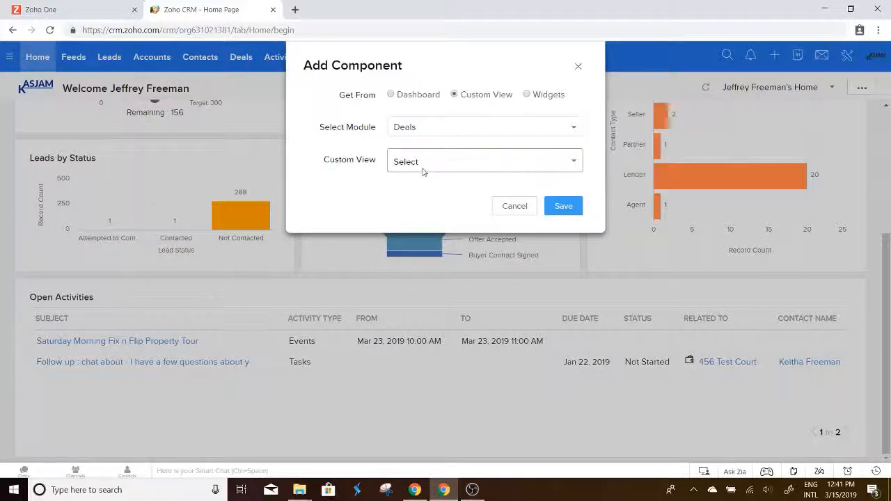
pyautogui.click(484, 161)
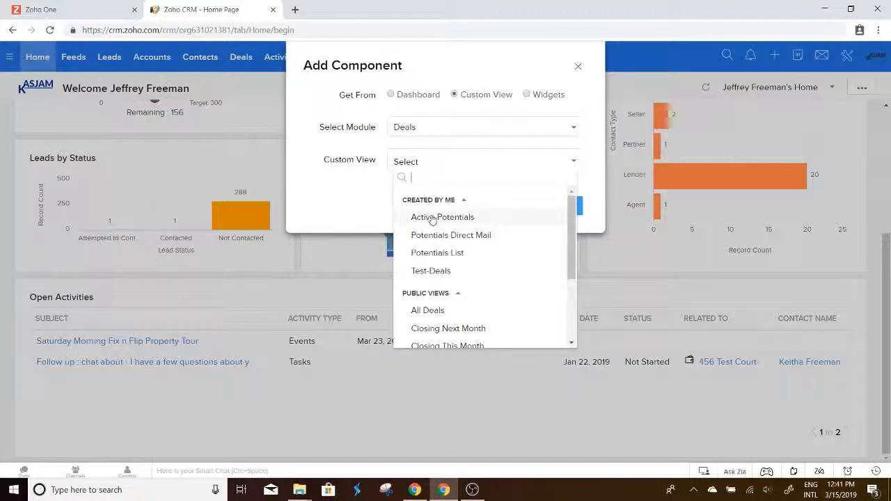
pyautogui.scroll(-3)
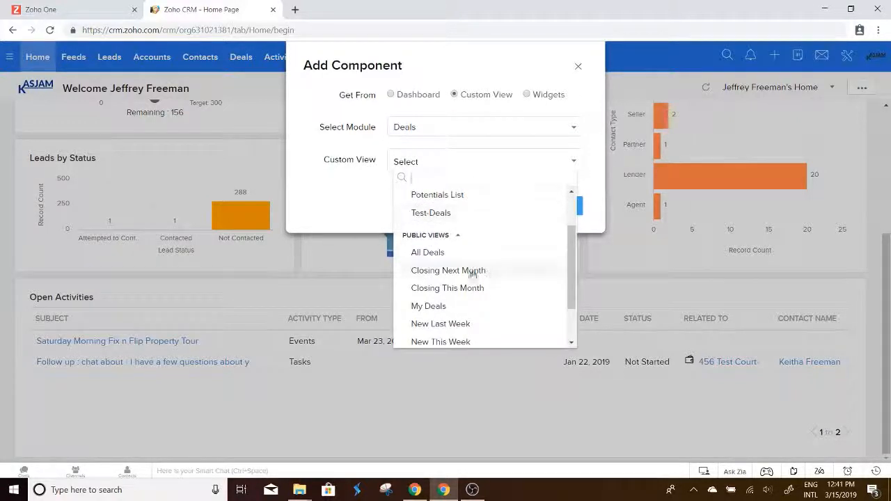
pyautogui.click(447, 287)
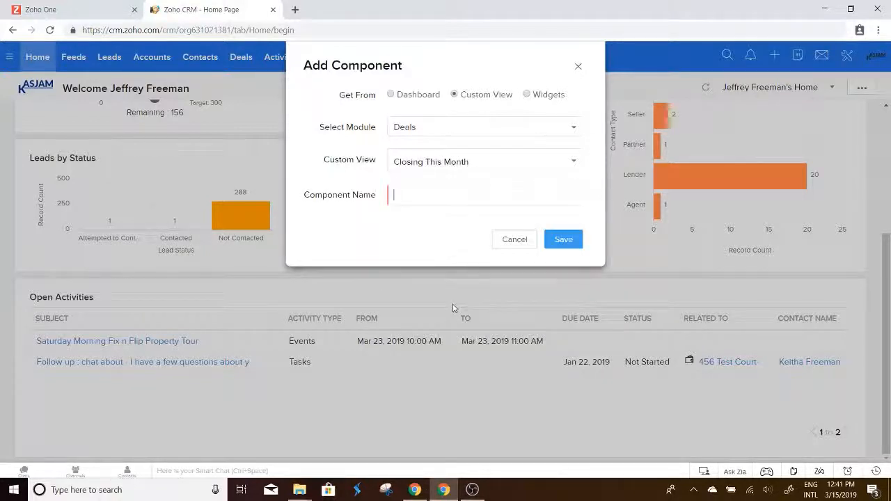
pyautogui.write('Closing This Month')
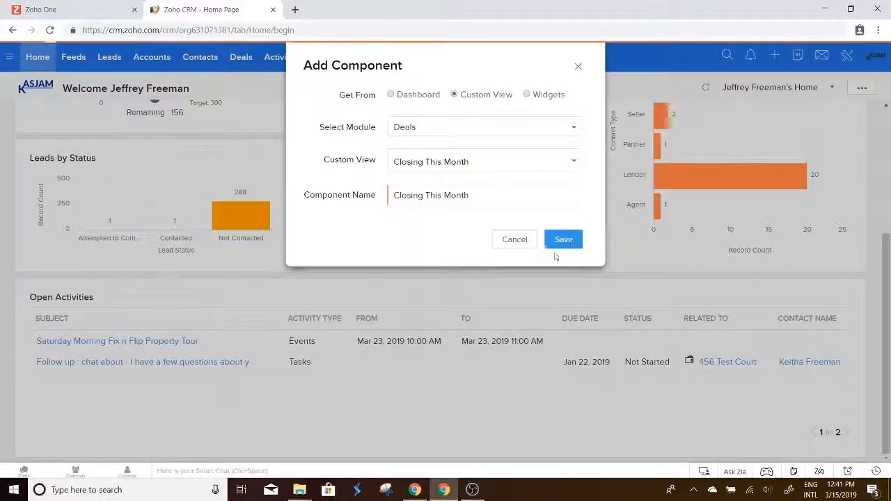
pyautogui.click(562, 240)
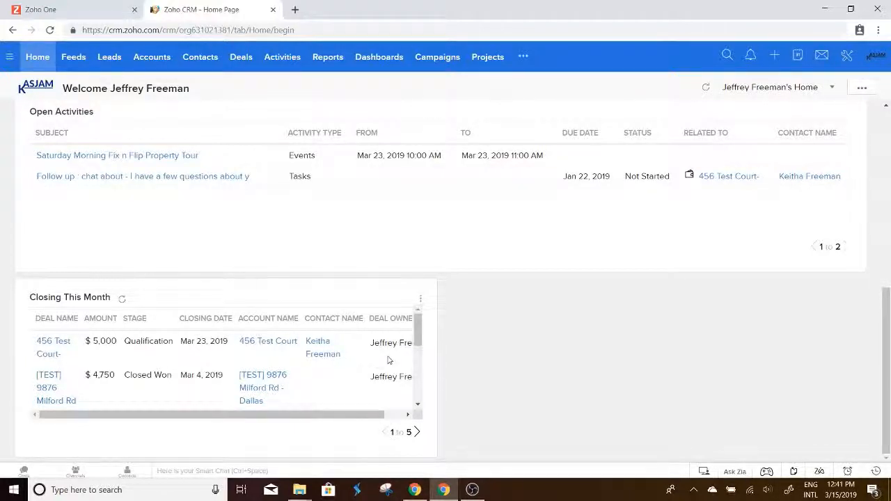
# Stretch the Closing This Month list to full width and save the home page layout.
pyautogui.scroll(-3)
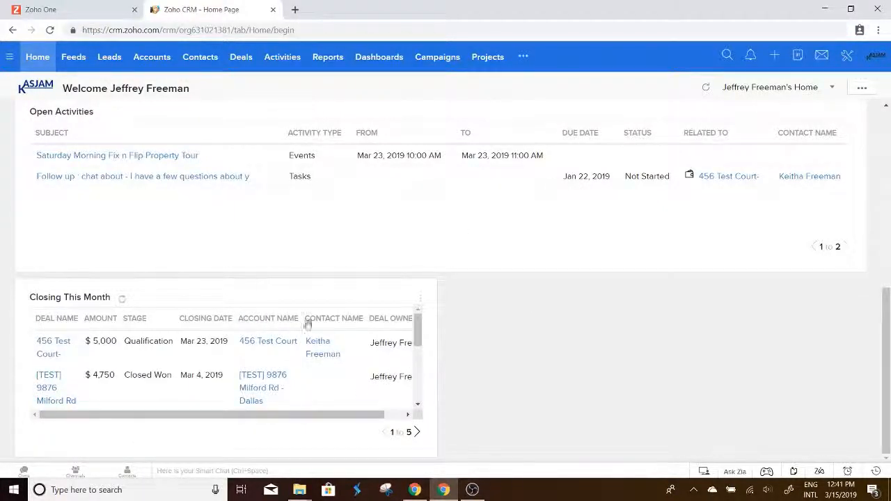
pyautogui.click(861, 86)
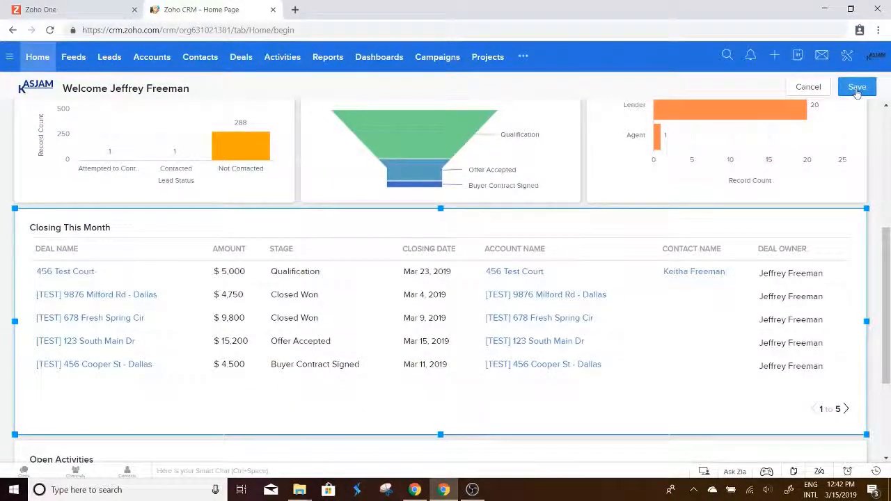
pyautogui.click(857, 86)
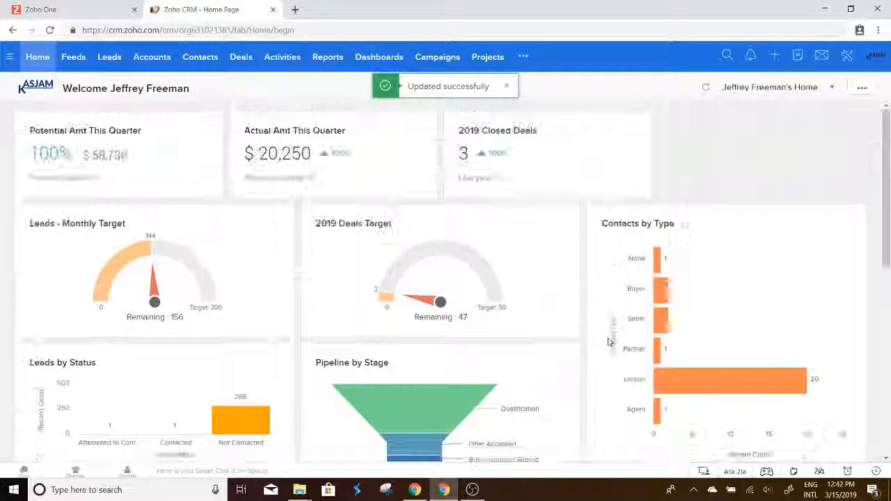